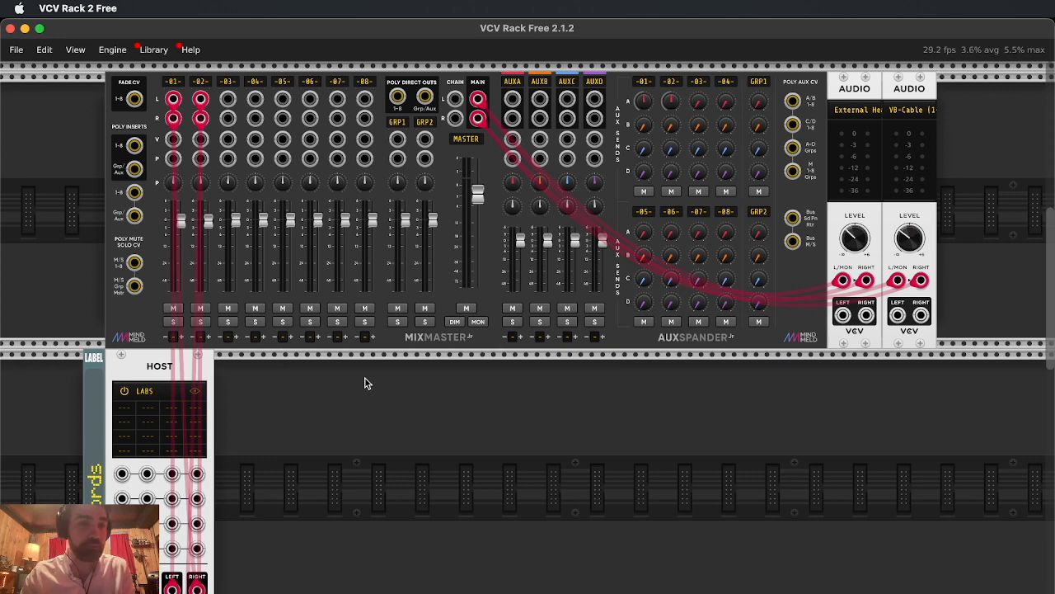
{"action": "mouse_move", "coordinate": [291, 369]}
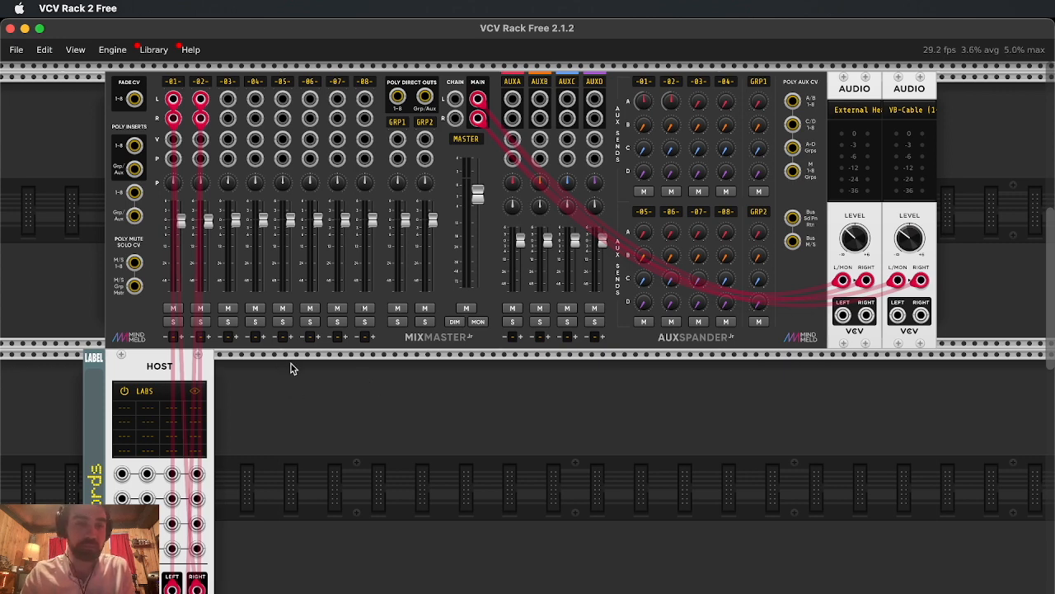
{"action": "mouse_move", "coordinate": [439, 412]}
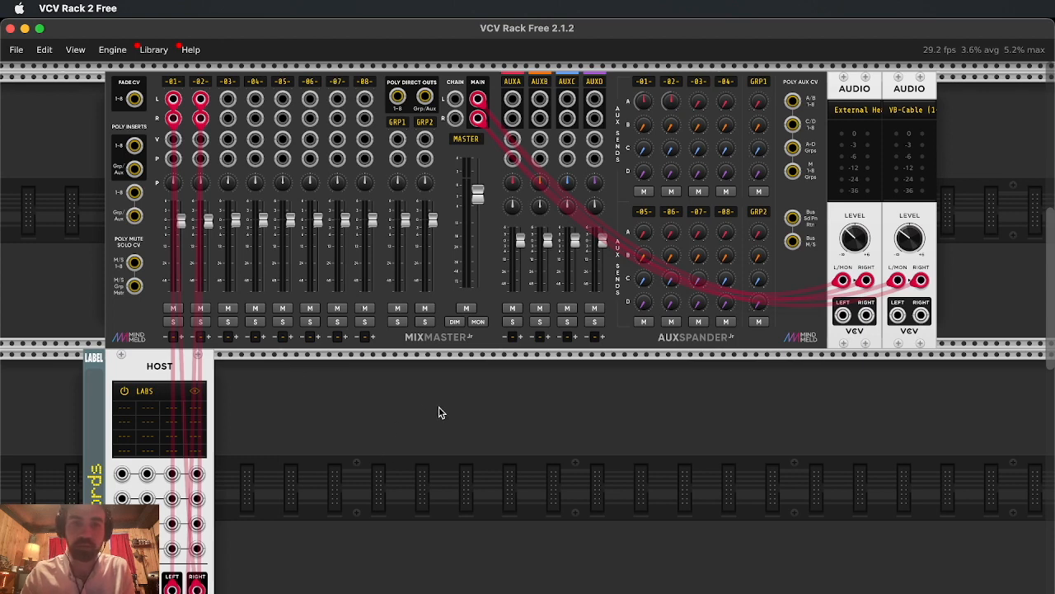
Step: Open the LABS instrument window and browse its library down to the piano instruments
{"action": "scroll", "scroll_direction": "down", "scroll_amount": 3}
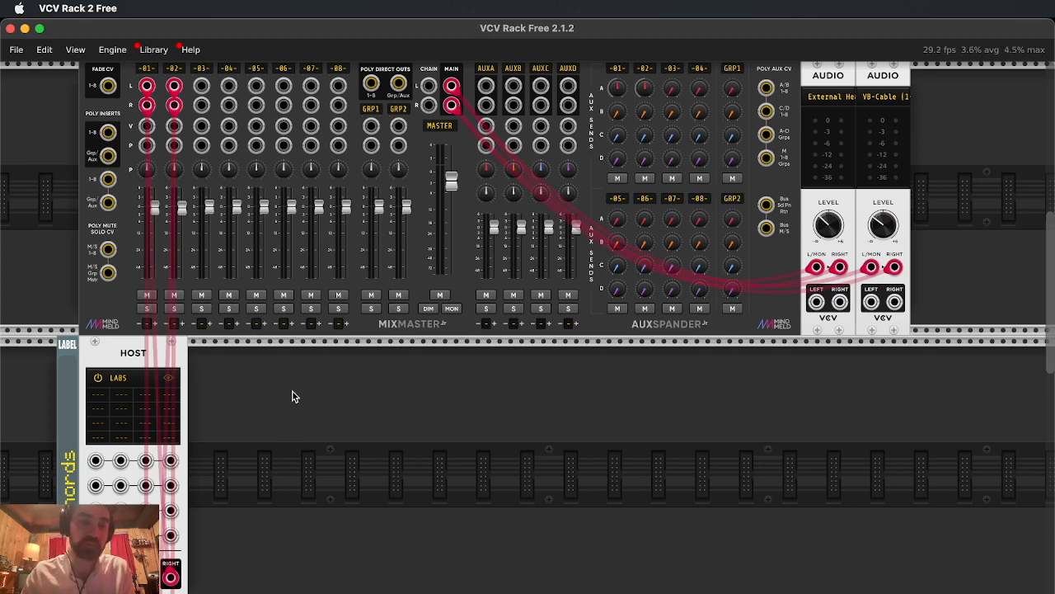
{"action": "mouse_move", "coordinate": [228, 376]}
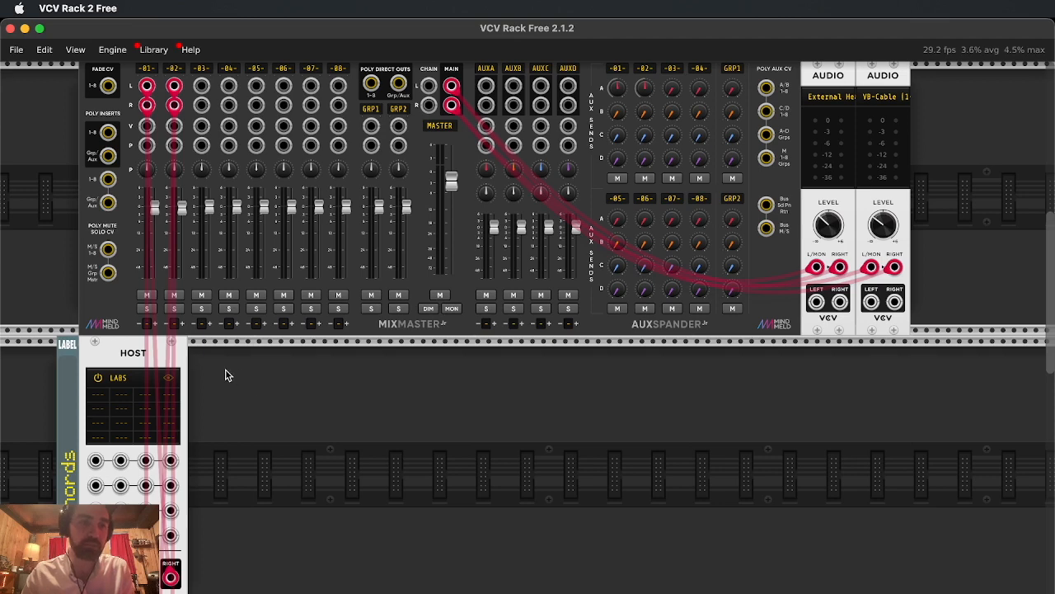
{"action": "mouse_move", "coordinate": [147, 364]}
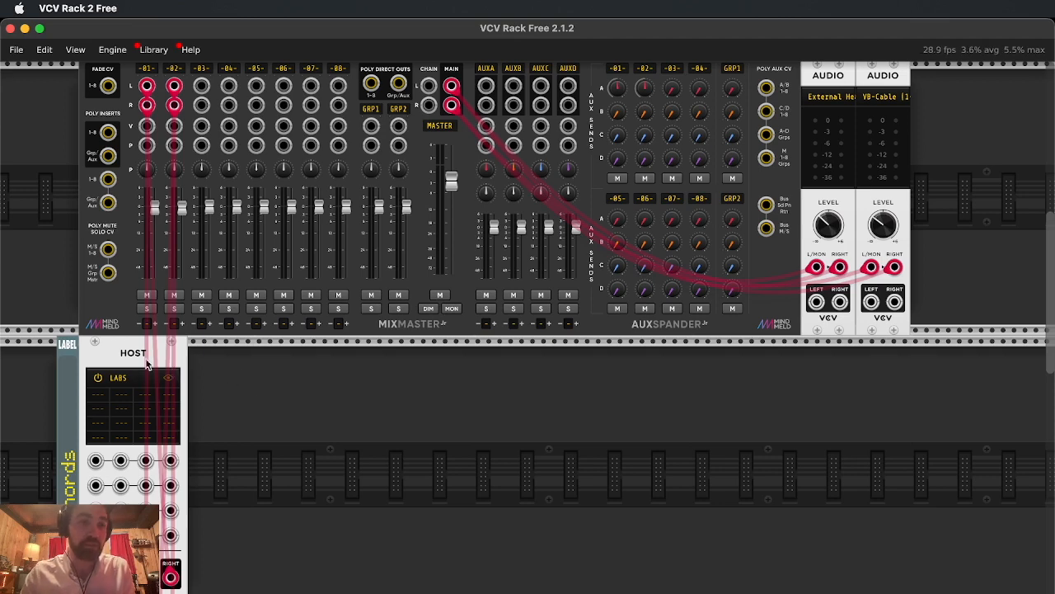
{"action": "mouse_move", "coordinate": [296, 491]}
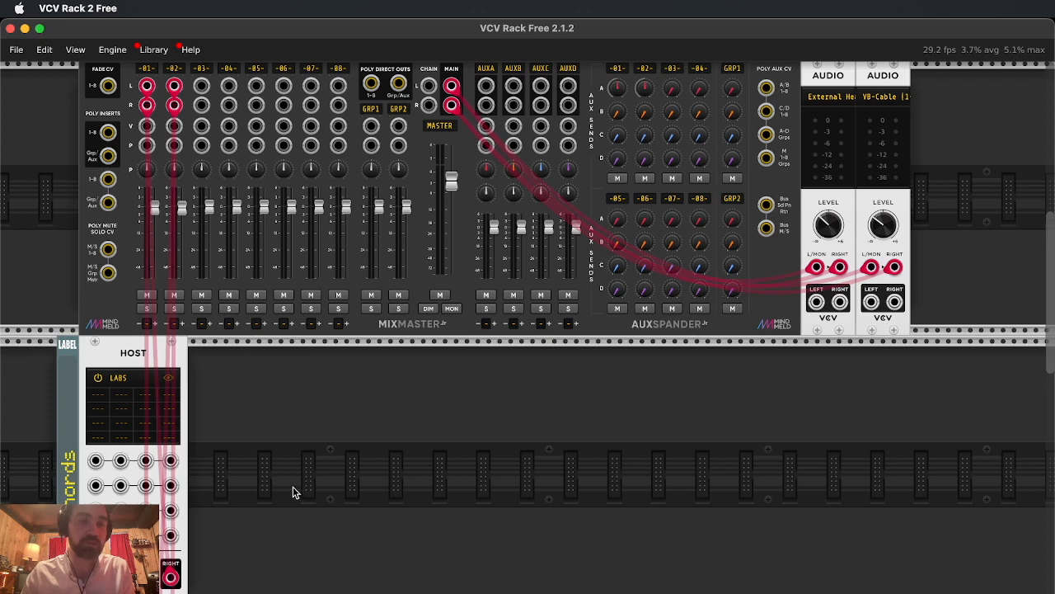
{"action": "mouse_move", "coordinate": [208, 392]}
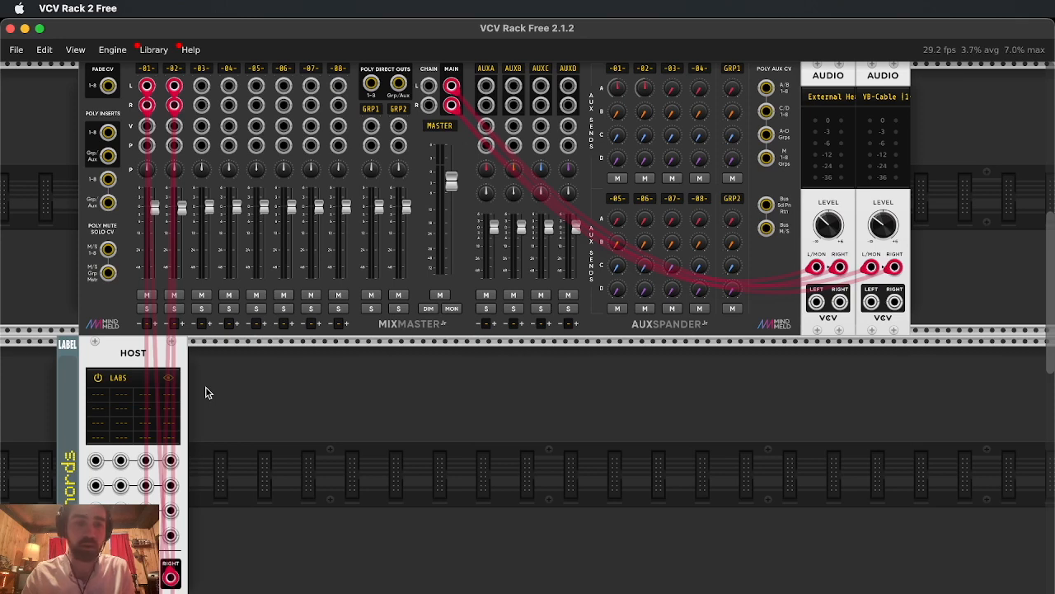
{"action": "mouse_move", "coordinate": [234, 439]}
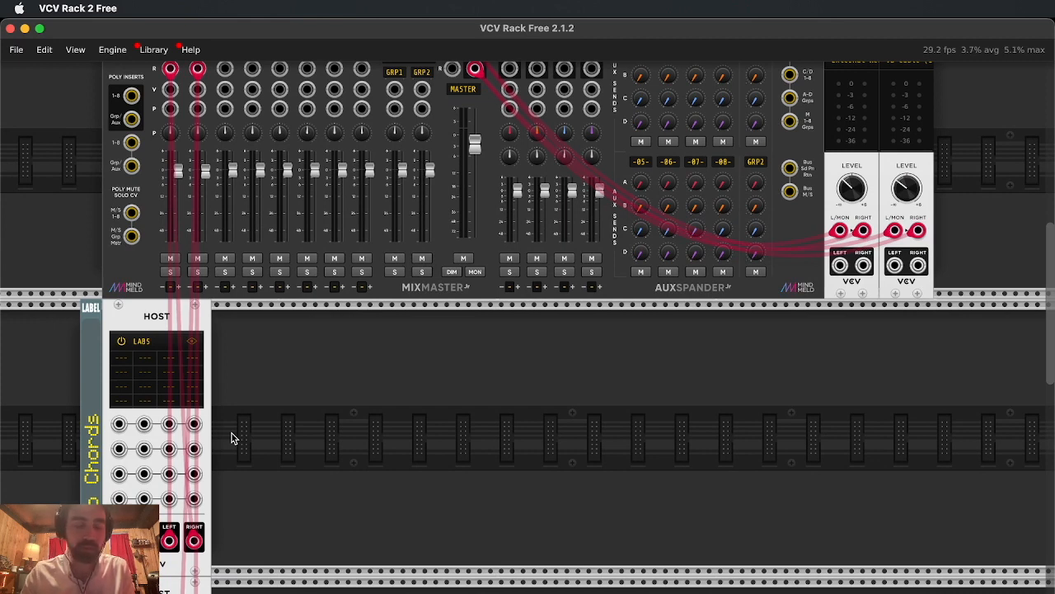
{"action": "mouse_move", "coordinate": [168, 345]}
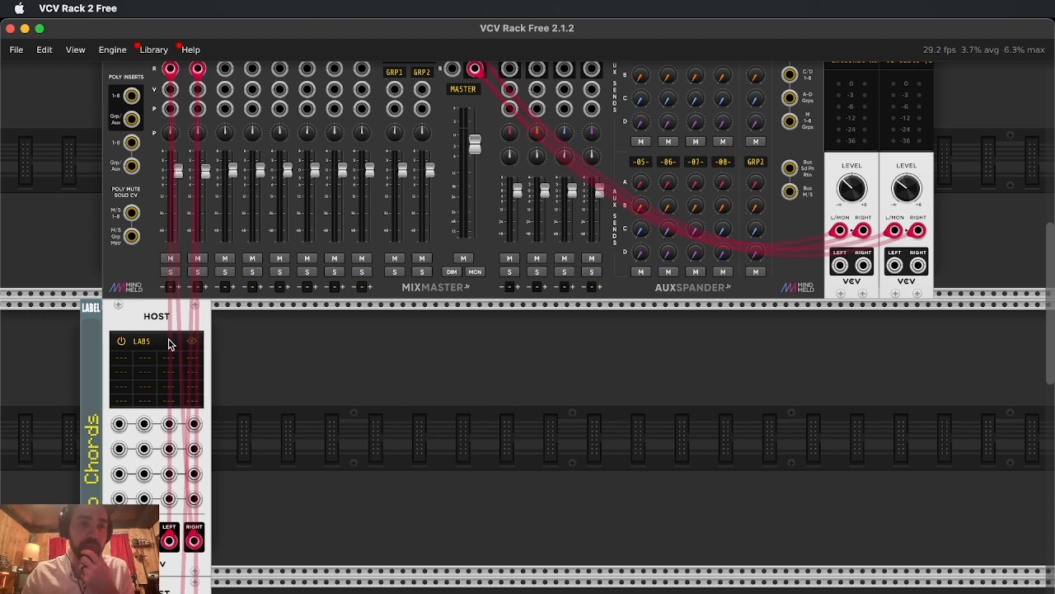
{"action": "left_click", "coordinate": [192, 340]}
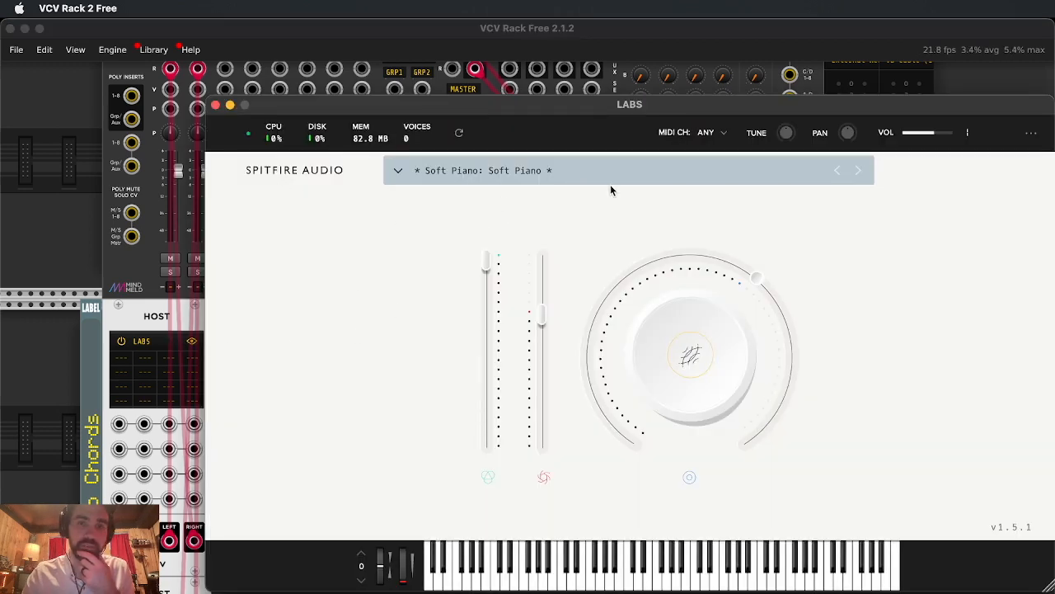
{"action": "mouse_move", "coordinate": [287, 178]}
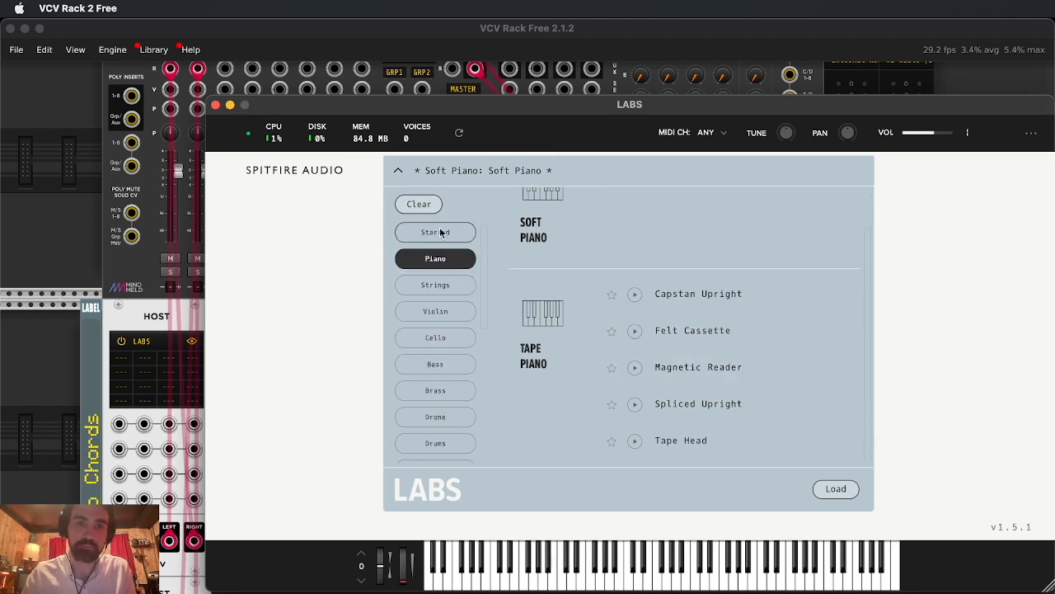
{"action": "scroll", "scroll_direction": "down", "scroll_amount": 3}
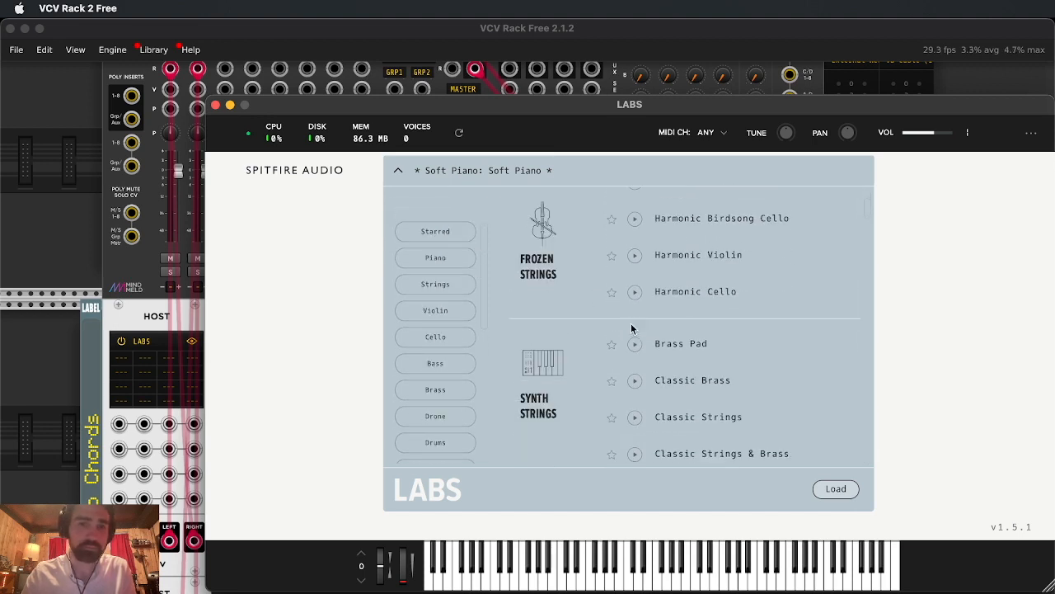
{"action": "scroll", "scroll_direction": "down", "scroll_amount": 3}
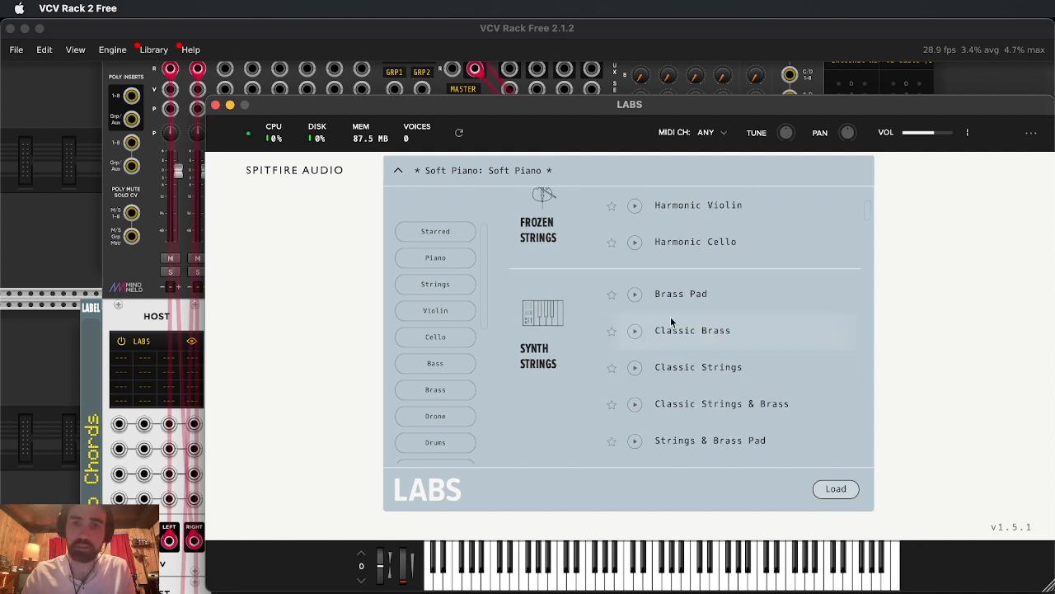
{"action": "scroll", "scroll_direction": "down", "scroll_amount": 3}
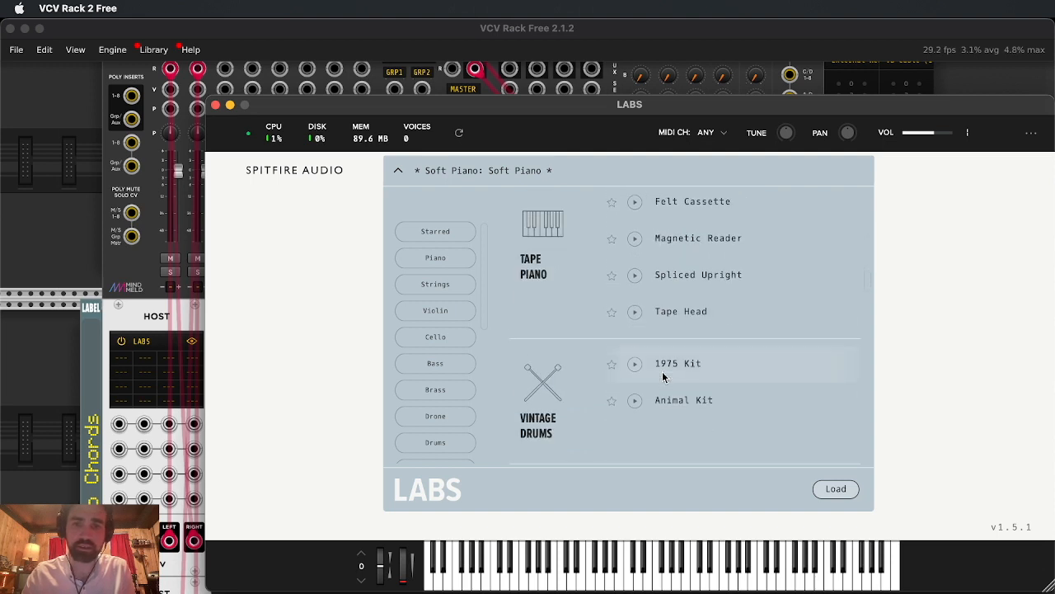
{"action": "scroll", "scroll_direction": "down", "scroll_amount": 3}
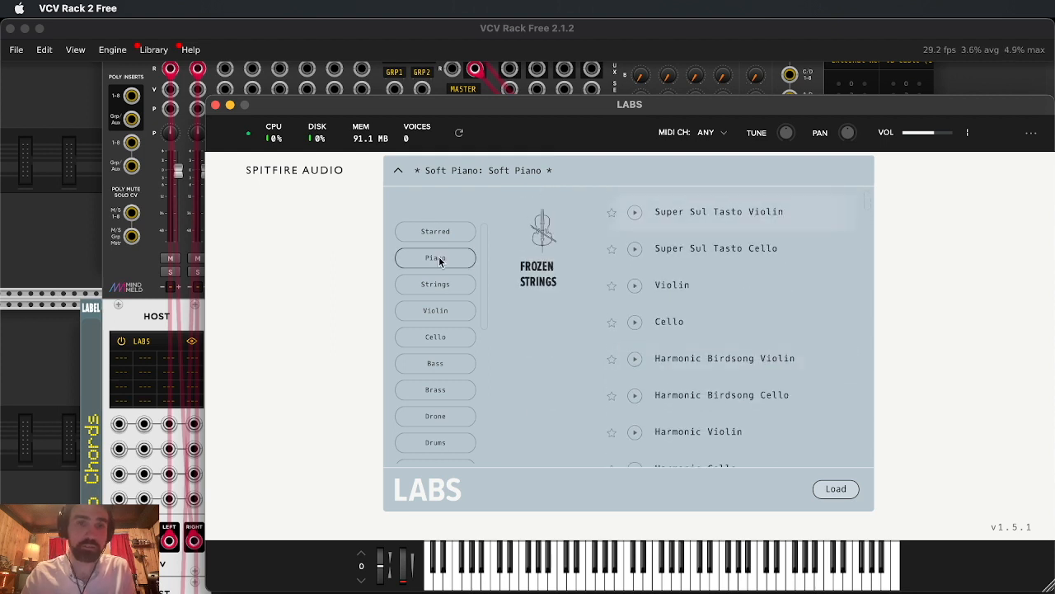
{"action": "left_click", "coordinate": [435, 258]}
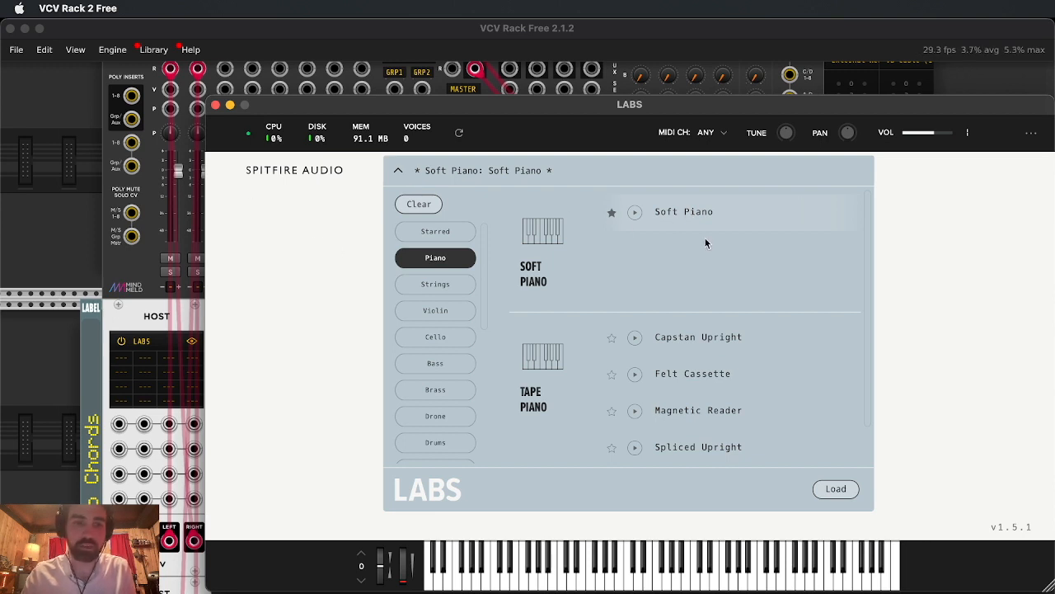
{"action": "mouse_move", "coordinate": [702, 231]}
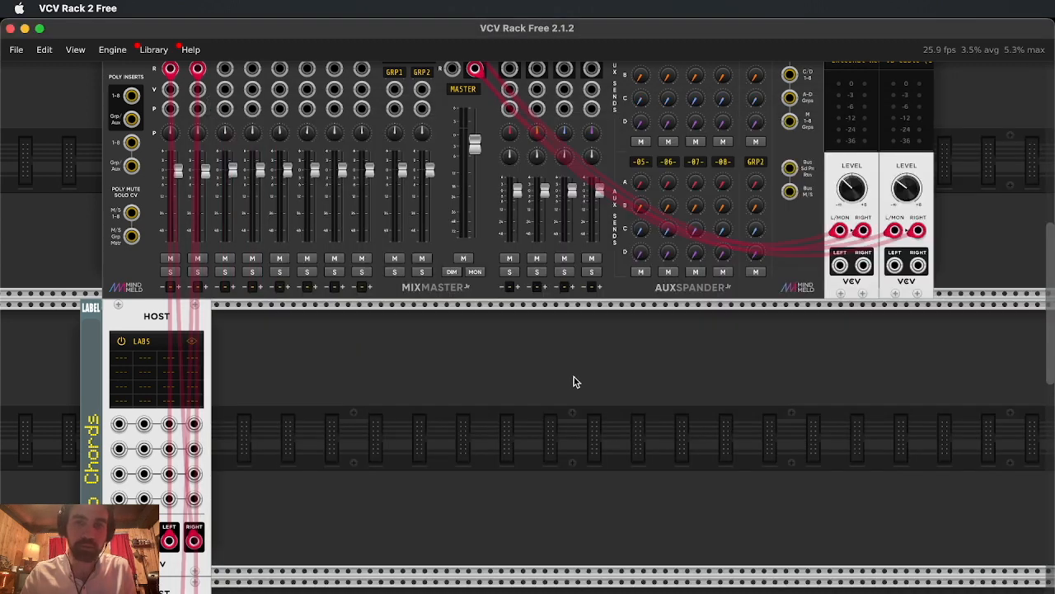
Step: Search the module library for 'clock' and place the DiatonicCV chord generator in the rack
{"action": "scroll", "scroll_direction": "down", "scroll_amount": 3}
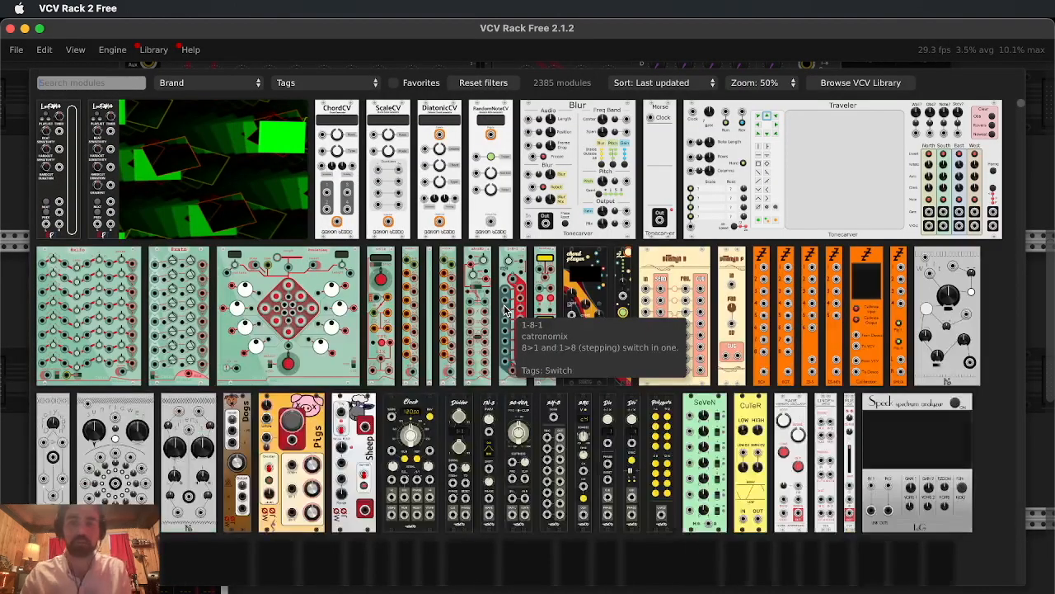
{"action": "type", "text": "clock"}
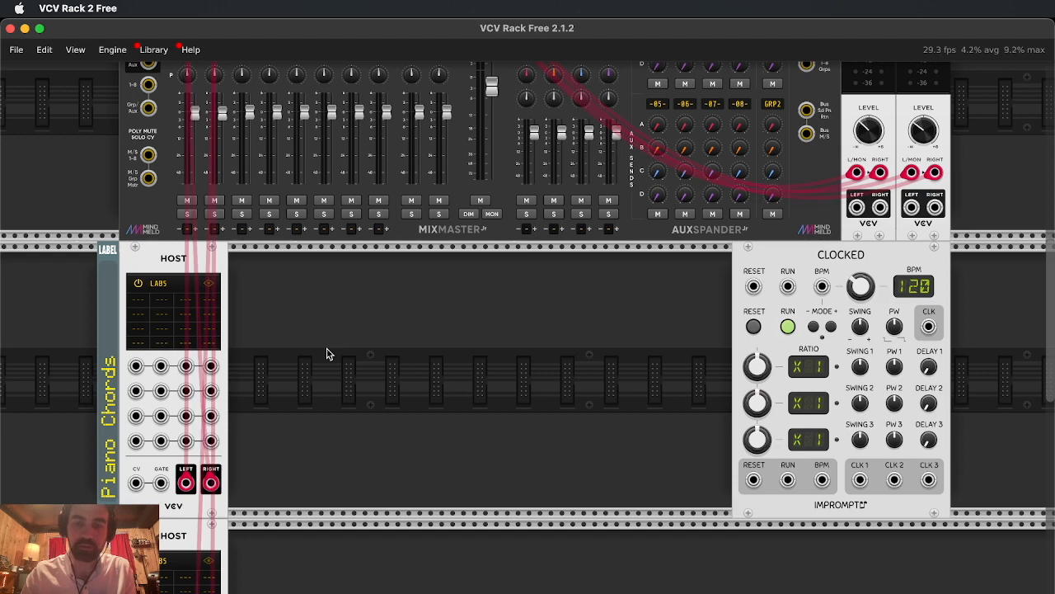
{"action": "mouse_move", "coordinate": [459, 309]}
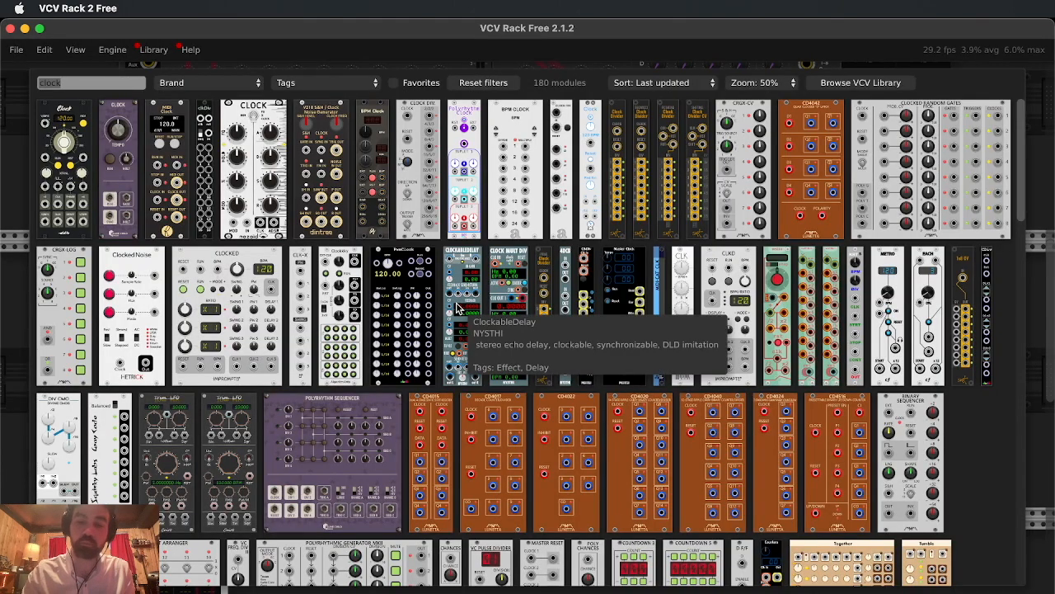
{"action": "left_click", "coordinate": [91, 82]}
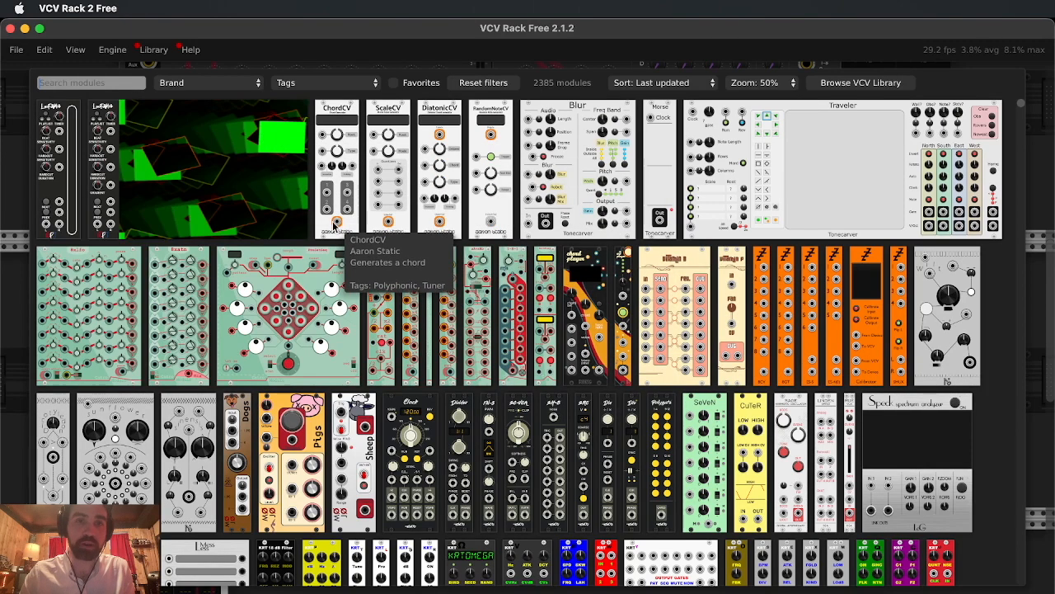
{"action": "mouse_move", "coordinate": [438, 114]}
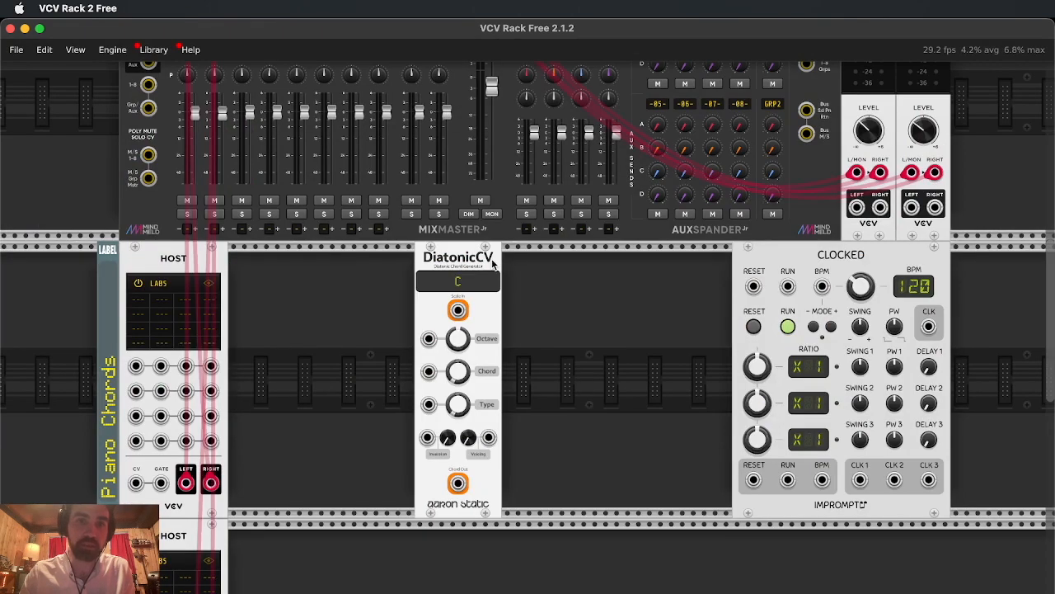
Step: Move DiatonicCV beside the Piano Chords host and cable its output into the host's CV input
{"action": "left_click_drag", "start_coordinate": [458, 264], "coordinate": [272, 264]}
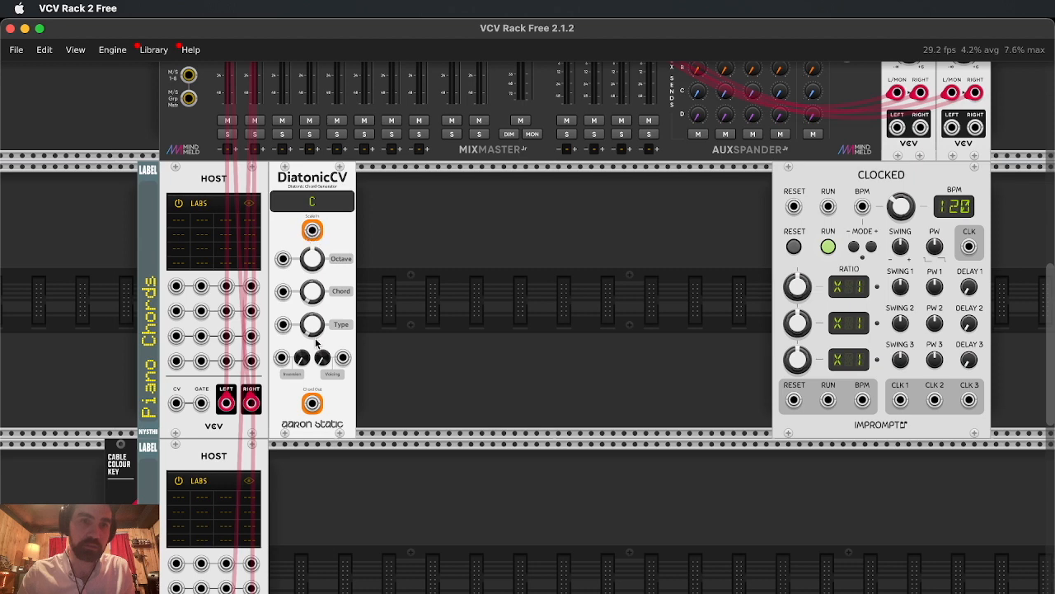
{"action": "left_click_drag", "start_coordinate": [312, 402], "coordinate": [175, 402]}
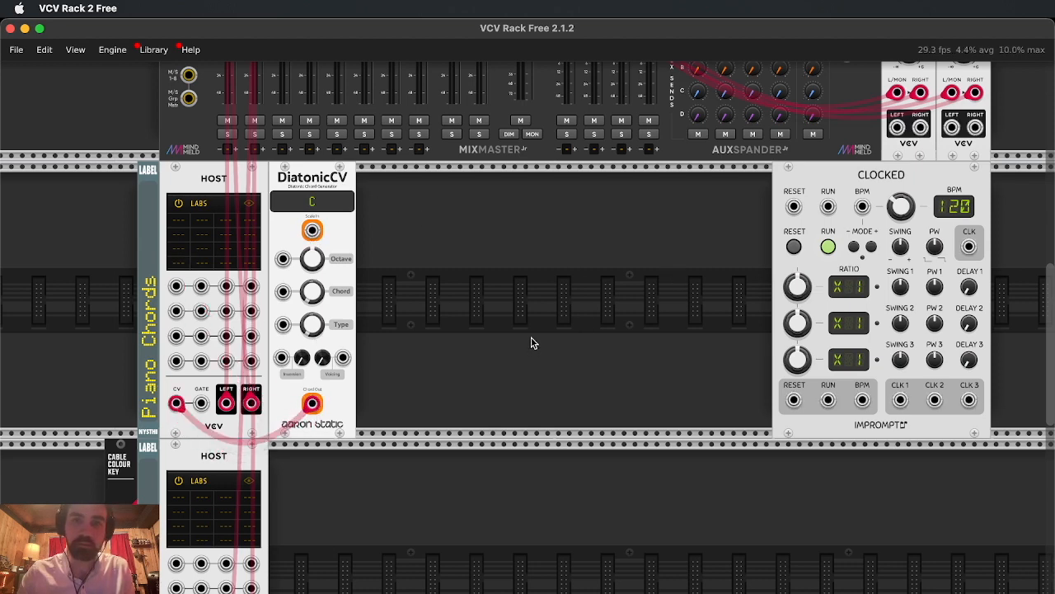
{"action": "mouse_move", "coordinate": [429, 329]}
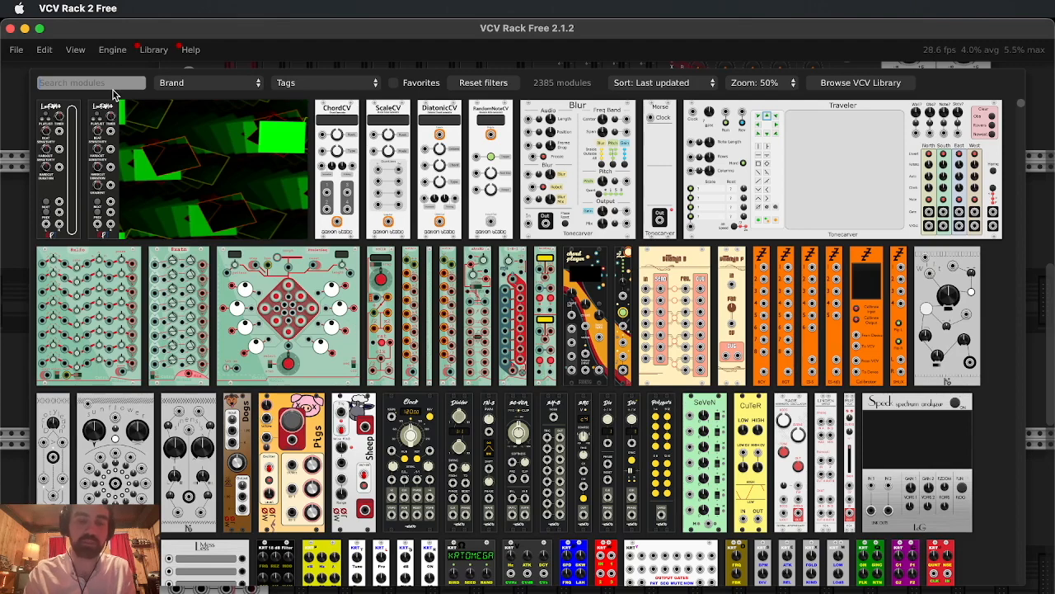
Step: Search 'atte', add the Dual Attenuverter beside DiatonicCV and patch a cable from its output
{"action": "type", "text": "atte"}
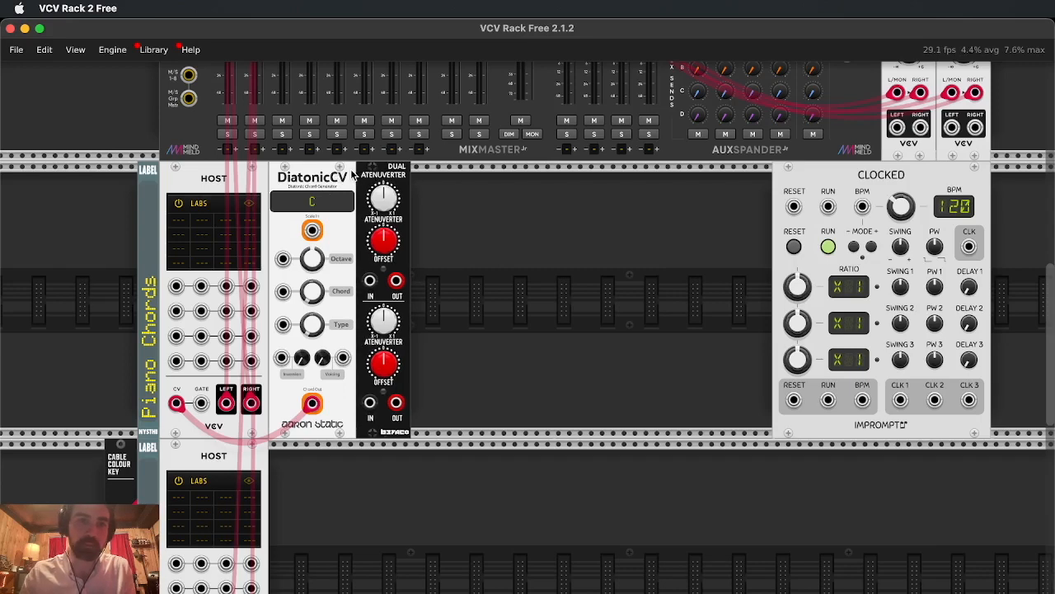
{"action": "left_click_drag", "start_coordinate": [201, 402], "coordinate": [396, 403]}
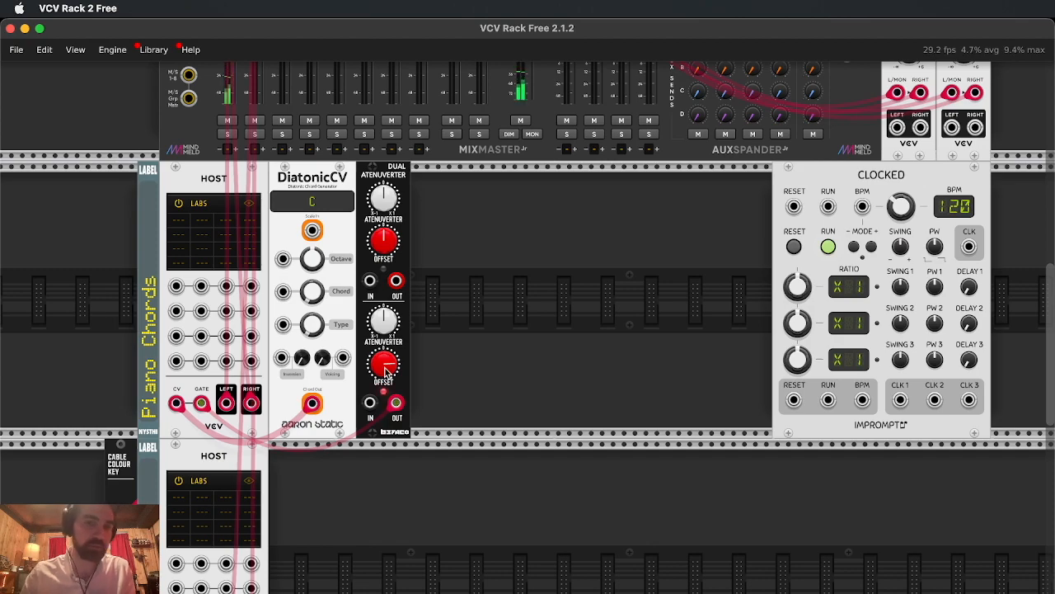
{"action": "scroll", "scroll_direction": "down", "scroll_amount": 3}
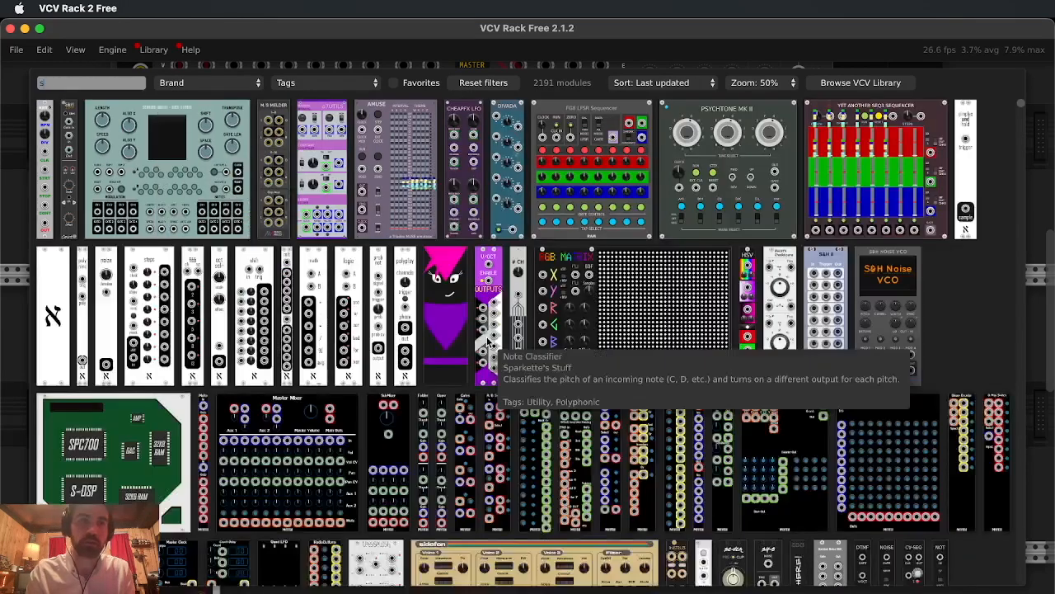
Step: Filter the module library with 'sequen' and browse the sequencer results
{"action": "type", "text": "sequen"}
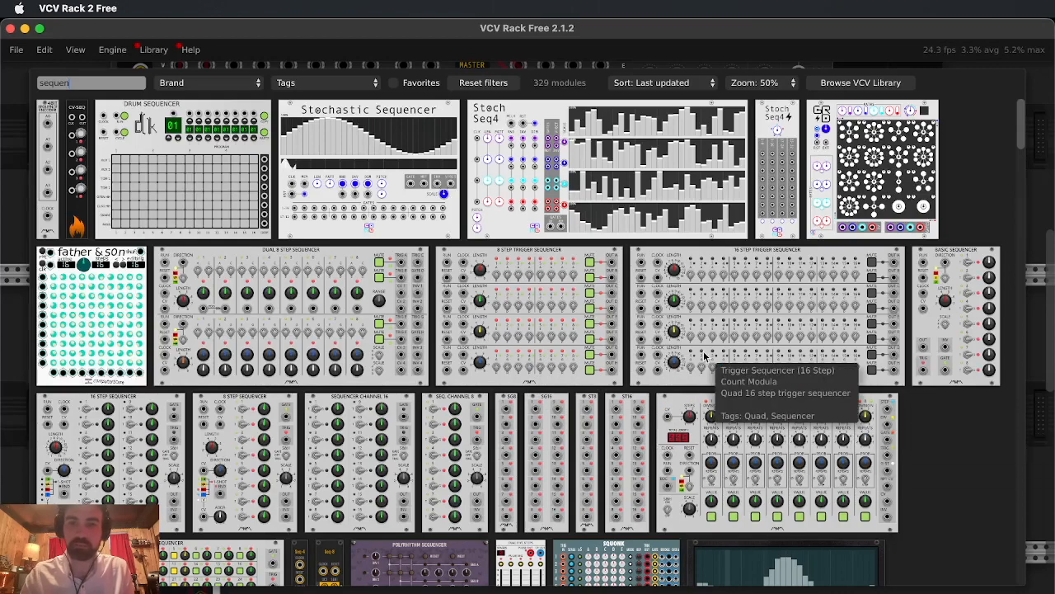
{"action": "scroll", "scroll_direction": "down", "scroll_amount": 3}
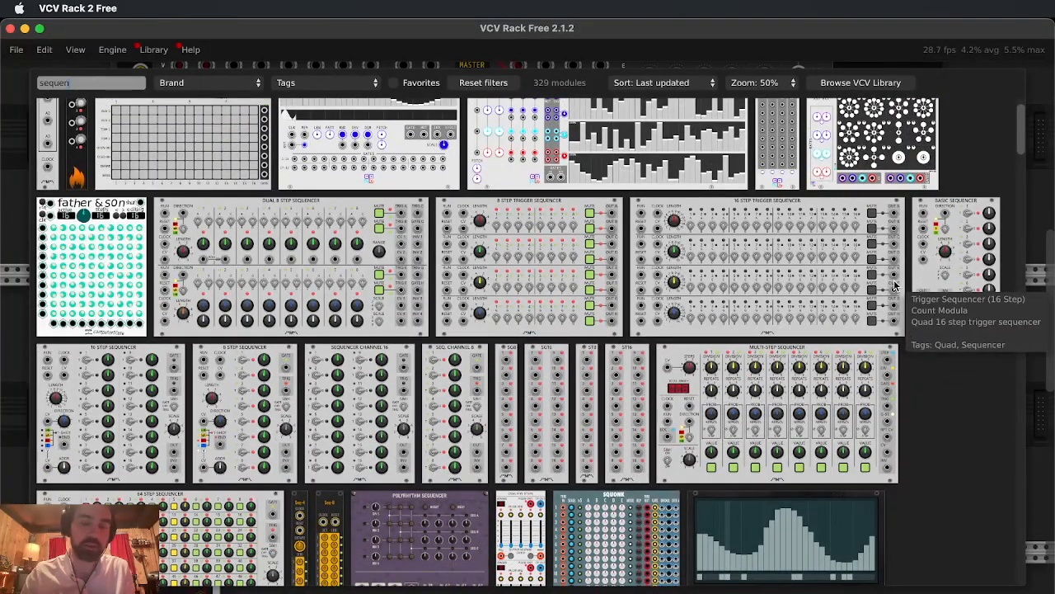
{"action": "mouse_move", "coordinate": [890, 315]}
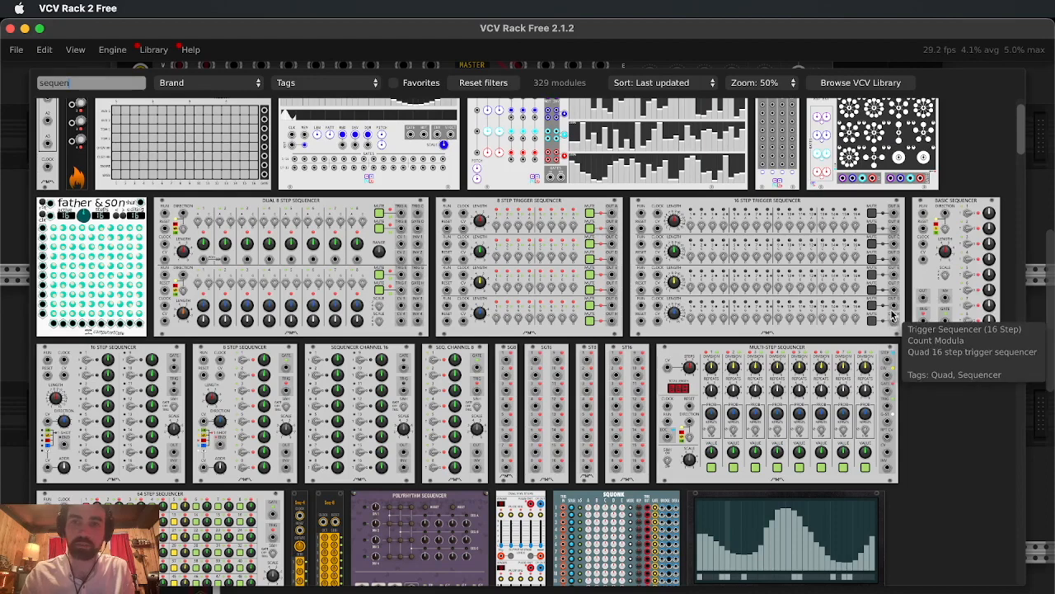
{"action": "mouse_move", "coordinate": [597, 389]}
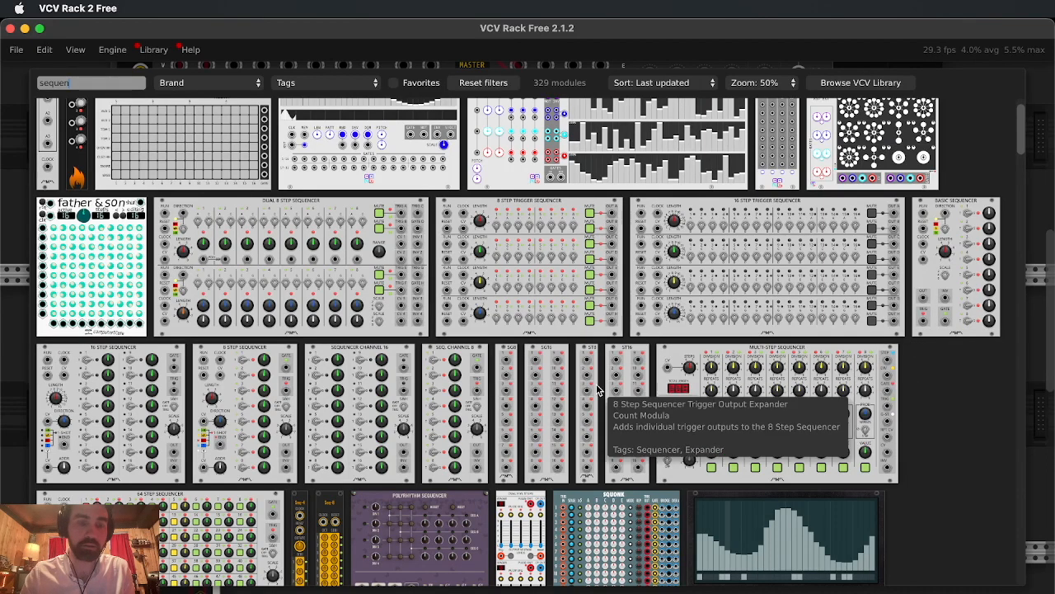
{"action": "mouse_move", "coordinate": [666, 422]}
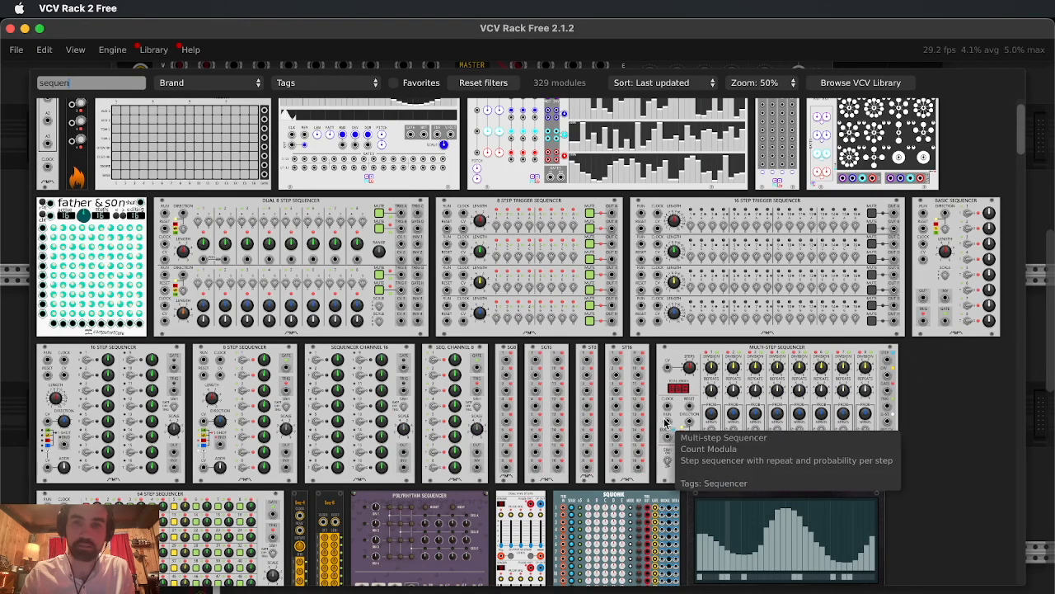
{"action": "mouse_move", "coordinate": [416, 349]}
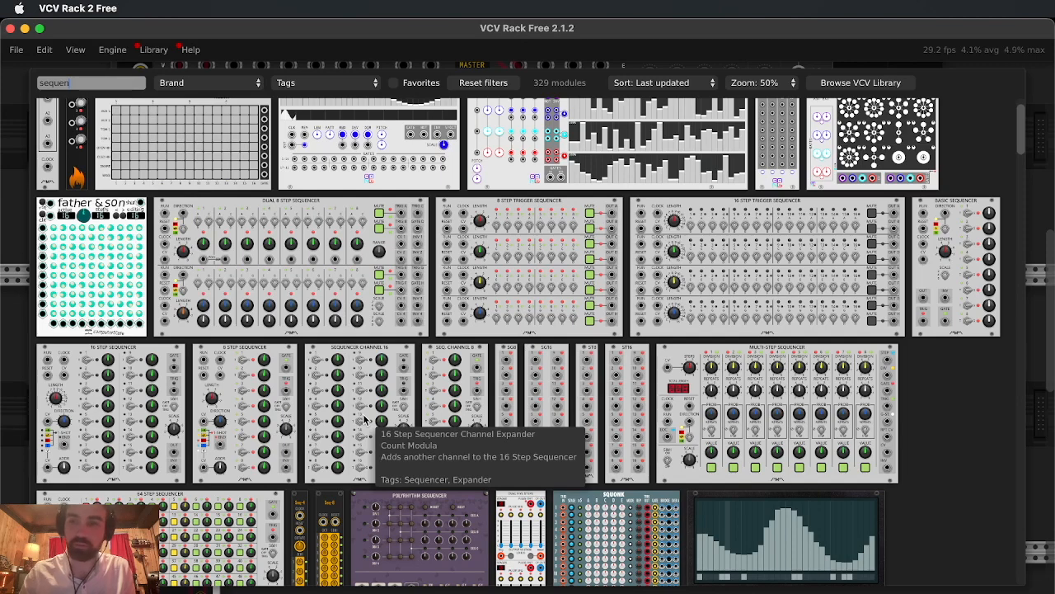
{"action": "mouse_move", "coordinate": [262, 366]}
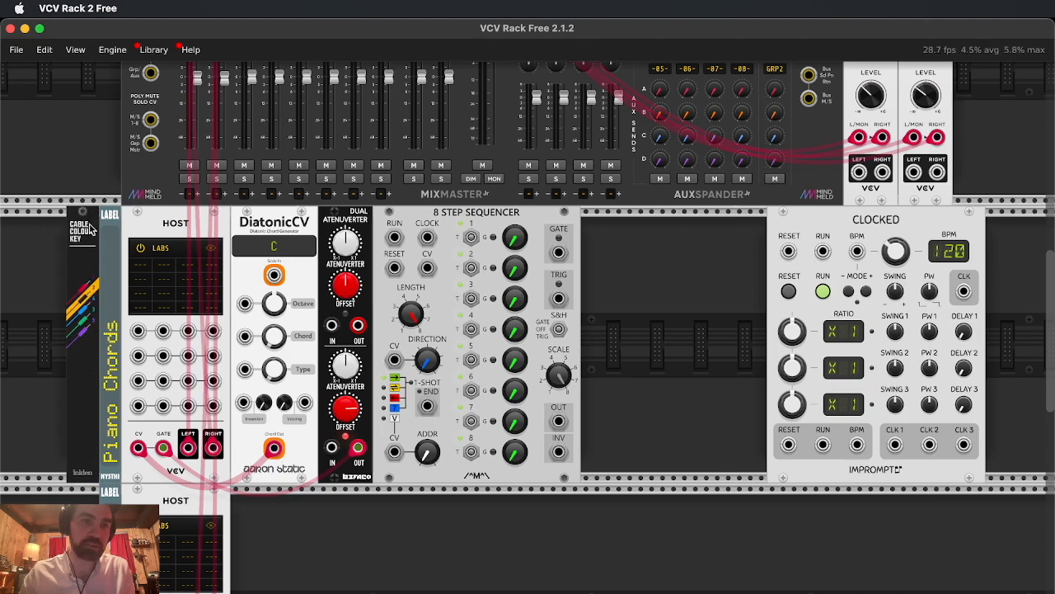
{"action": "mouse_move", "coordinate": [93, 225]}
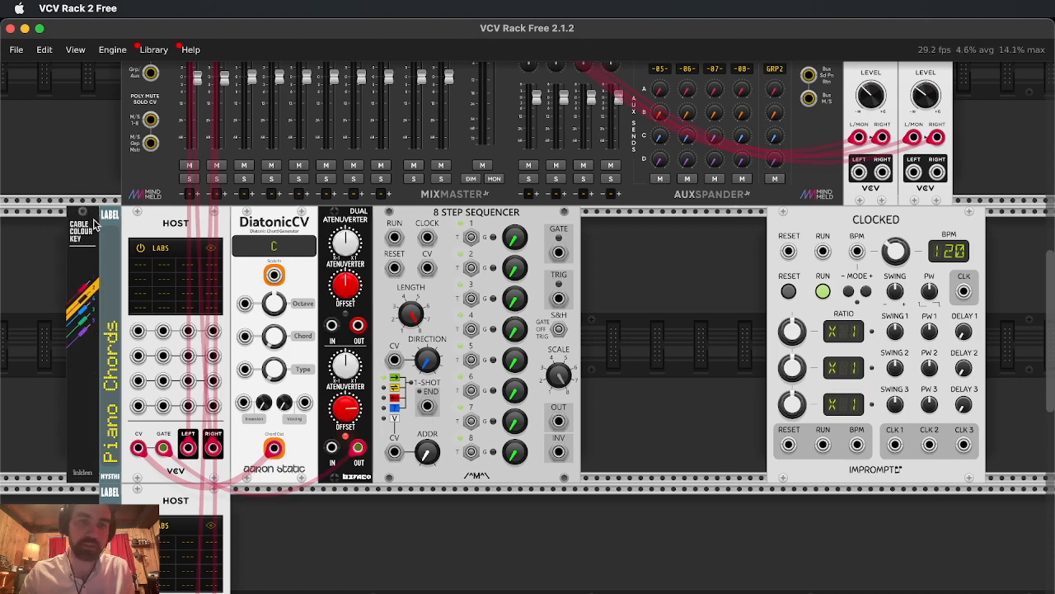
{"action": "mouse_move", "coordinate": [369, 310]}
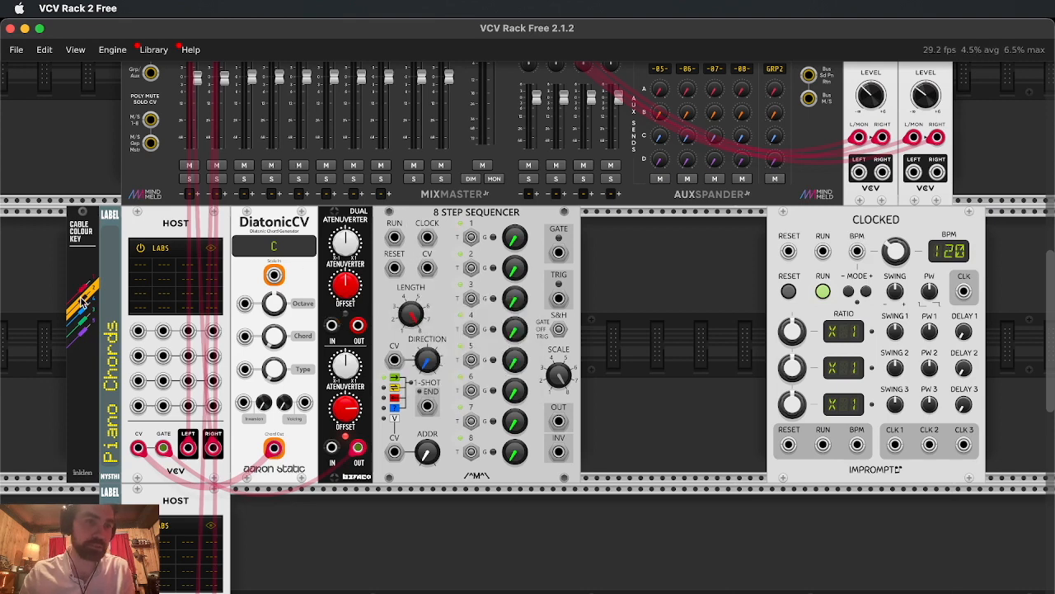
{"action": "mouse_move", "coordinate": [515, 158]}
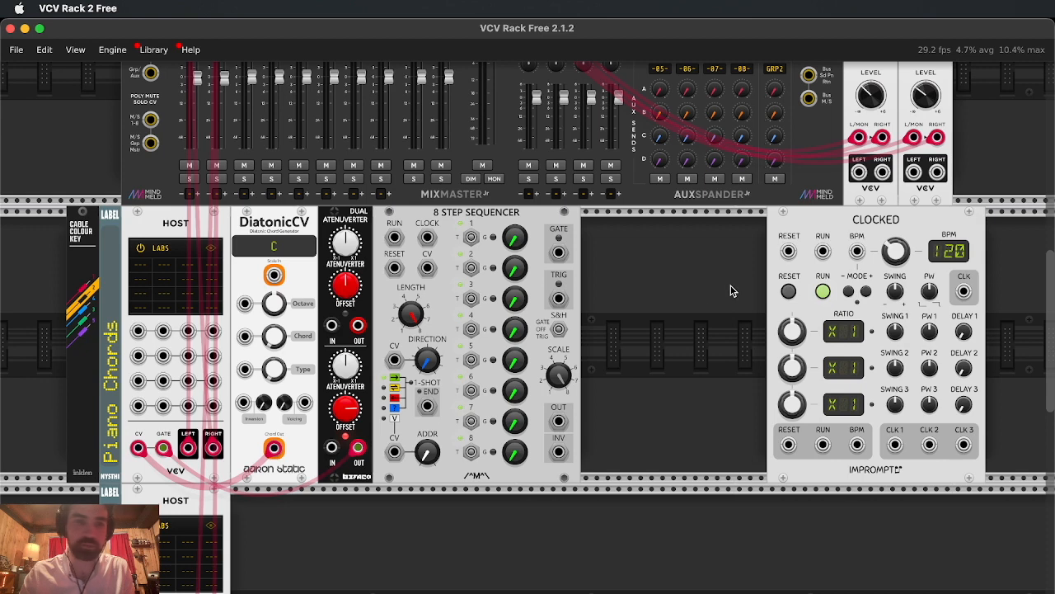
{"action": "mouse_move", "coordinate": [782, 452]}
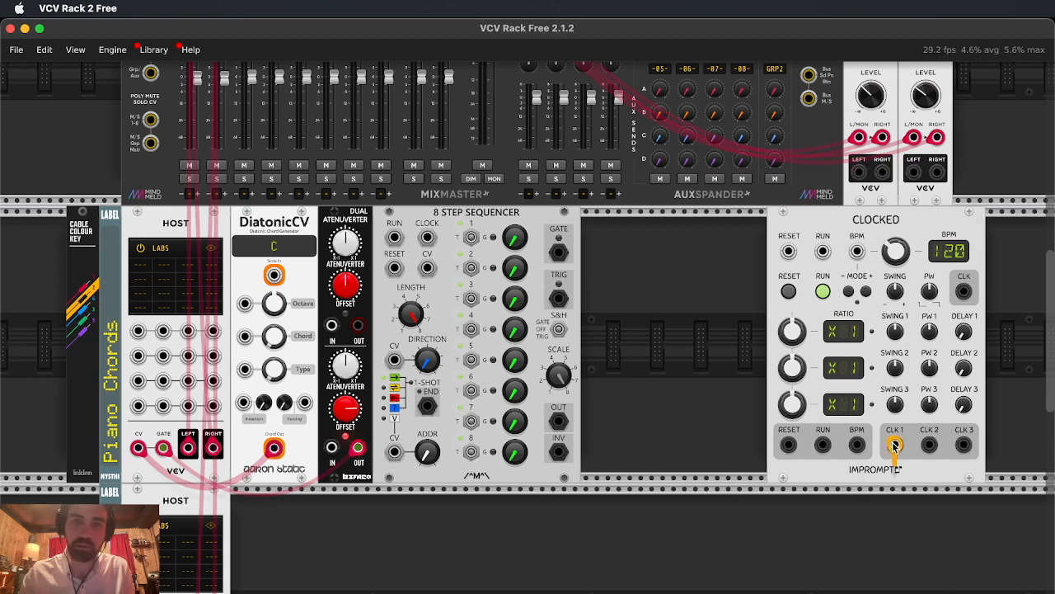
Step: Cable Clocked's clock output into the 8 Step Sequencer's CLOCK input
{"action": "left_click_drag", "start_coordinate": [893, 445], "coordinate": [427, 238]}
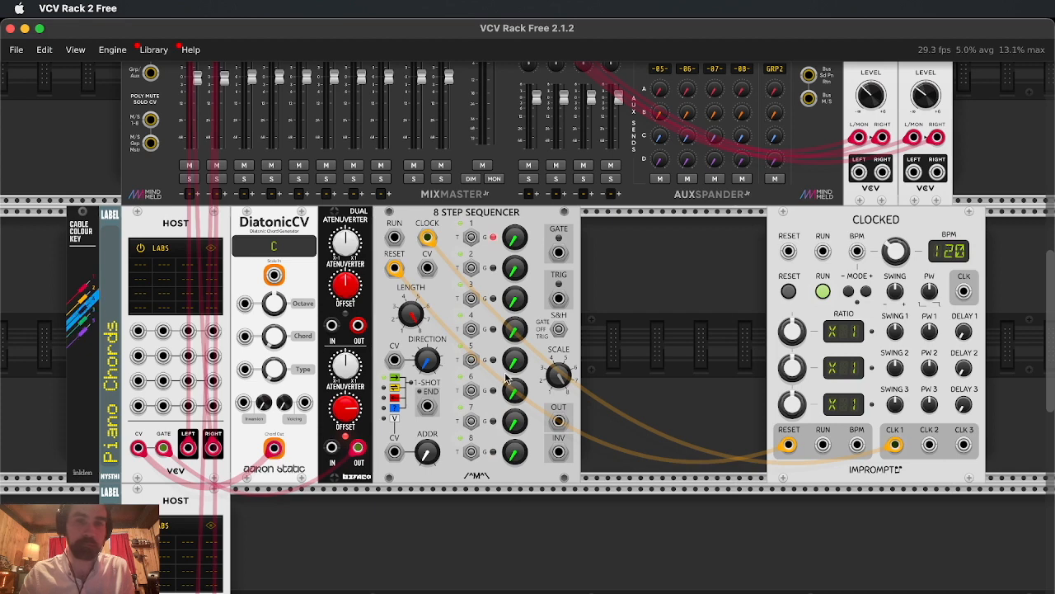
Step: Route the sequencer OUT through the attenuverter into DiatonicCV's Chord and Type inputs
{"action": "left_click_drag", "start_coordinate": [557, 420], "coordinate": [422, 518]}
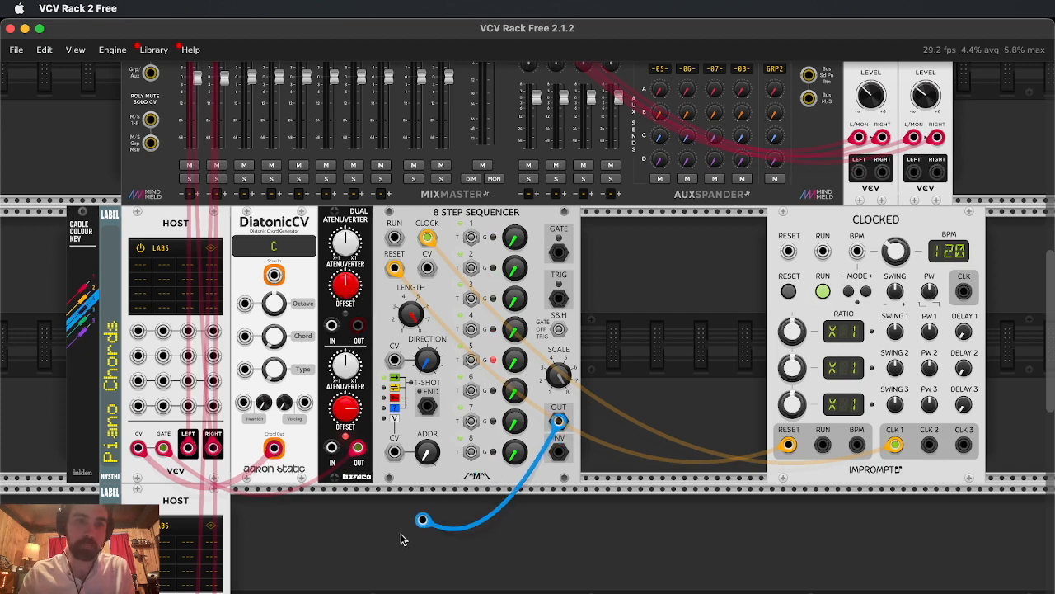
{"action": "left_click_drag", "start_coordinate": [422, 520], "coordinate": [244, 337]}
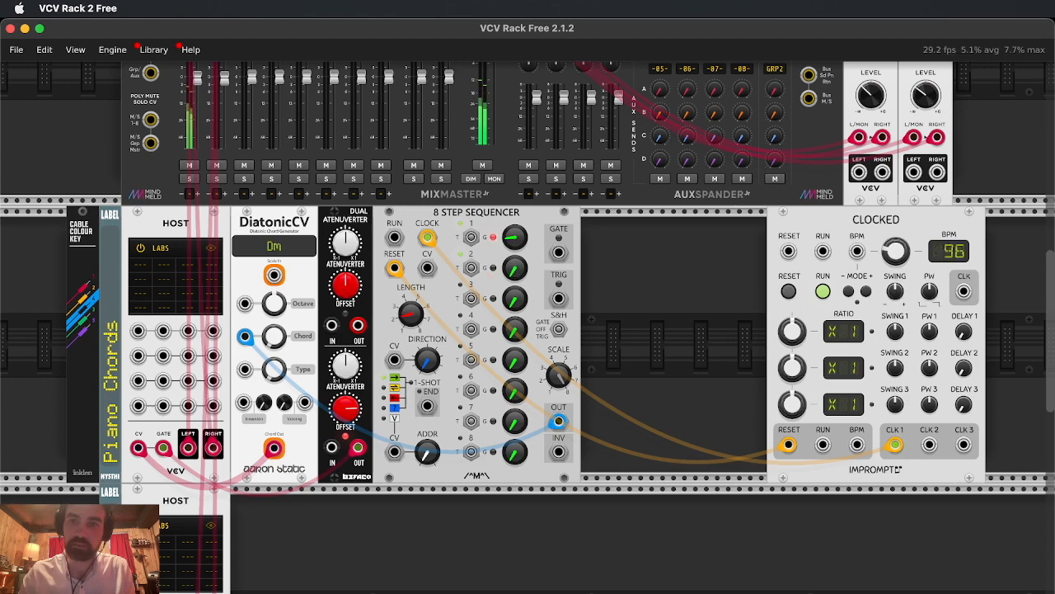
{"action": "left_click_drag", "start_coordinate": [895, 251], "coordinate": [895, 280]}
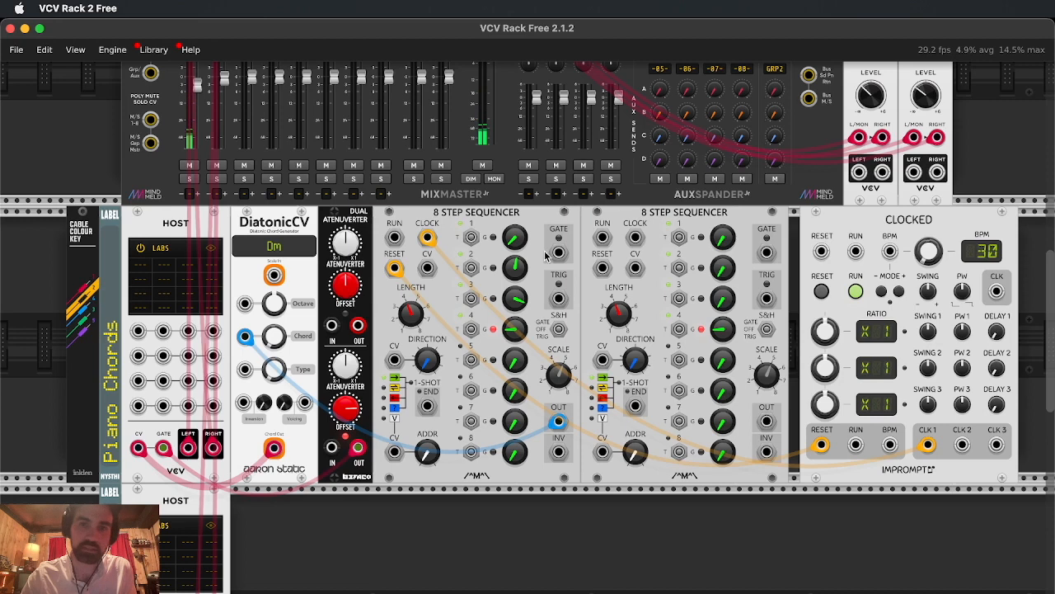
Step: Patch the second sequencer's output into the DiatonicCV chord modulation
{"action": "left_click_drag", "start_coordinate": [635, 237], "coordinate": [927, 448]}
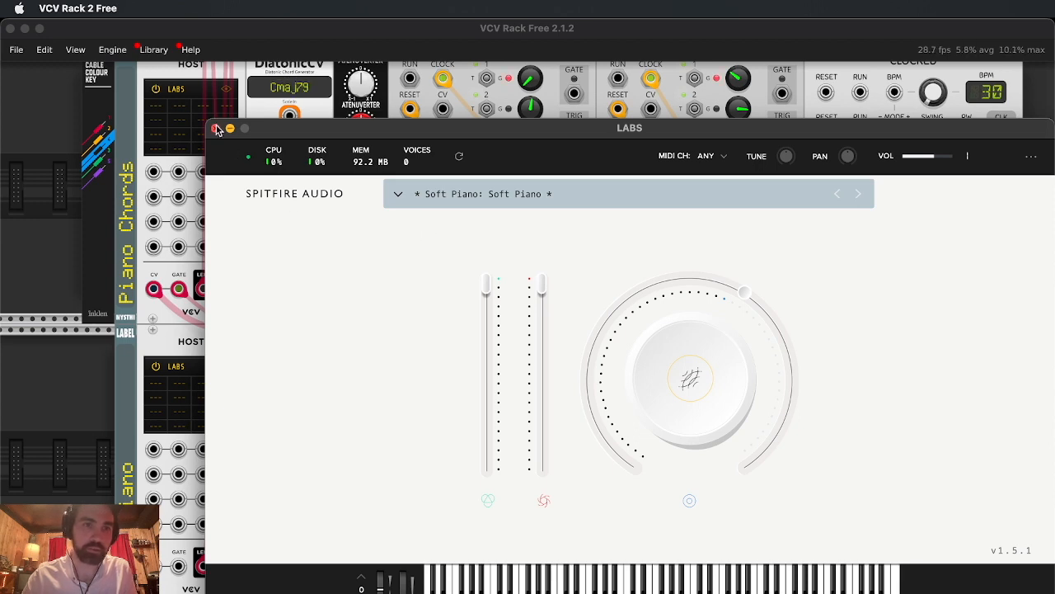
Step: Close the piano window, search 'static' and add RandomNoteCV and ScaleCV to the Lead Piano row
{"action": "left_click", "coordinate": [218, 128]}
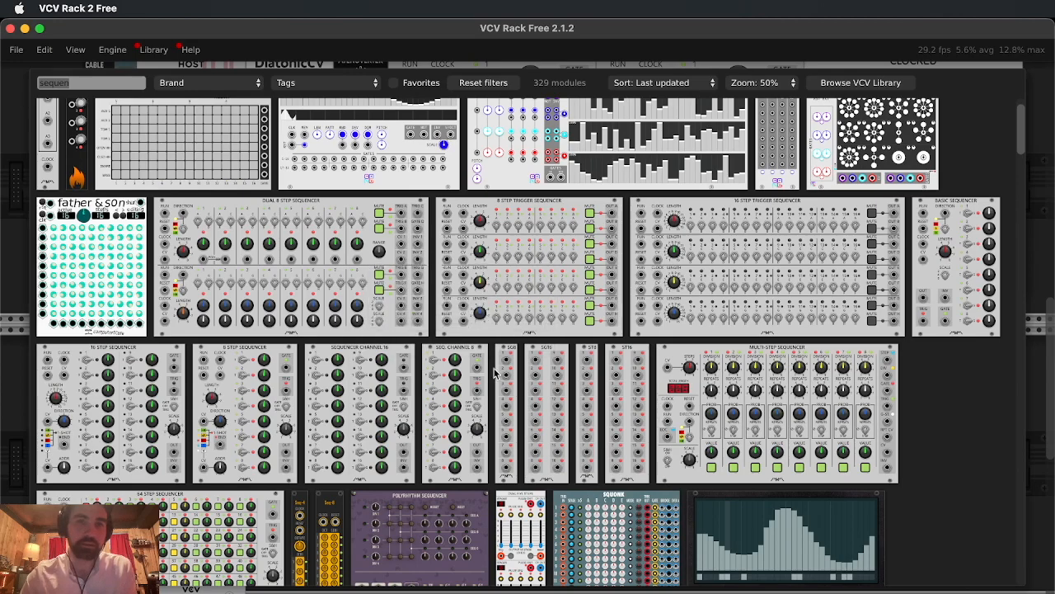
{"action": "mouse_move", "coordinate": [96, 132]}
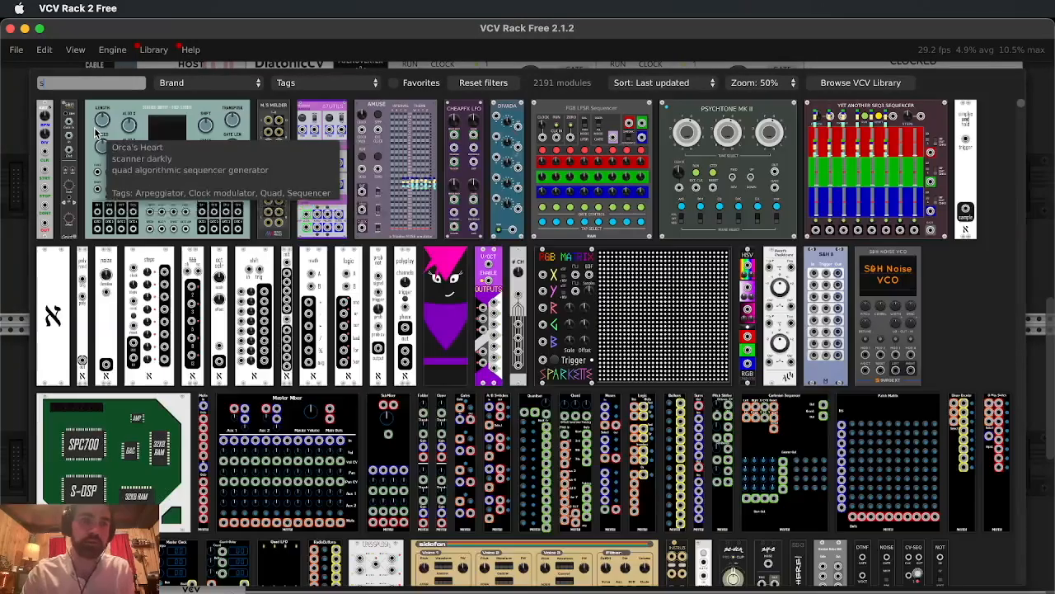
{"action": "type", "text": "static"}
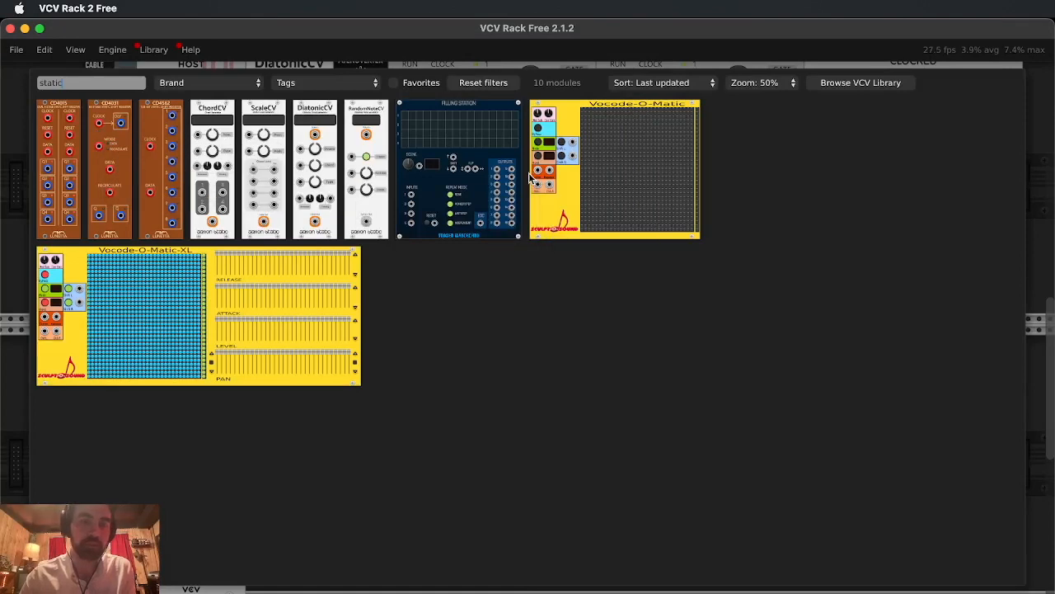
{"action": "mouse_move", "coordinate": [491, 200]}
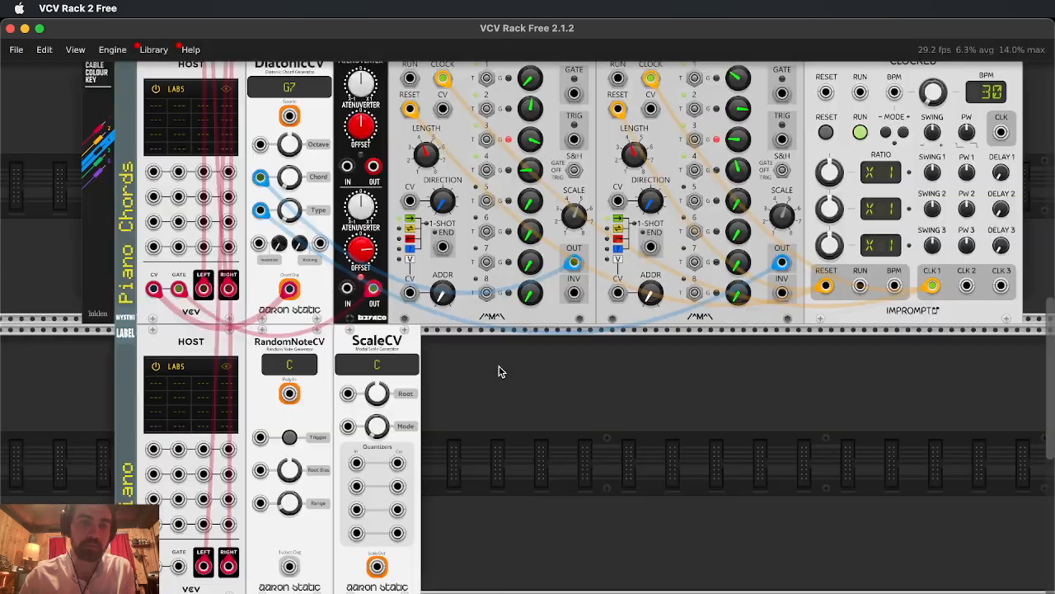
{"action": "scroll", "scroll_direction": "down", "scroll_amount": 3}
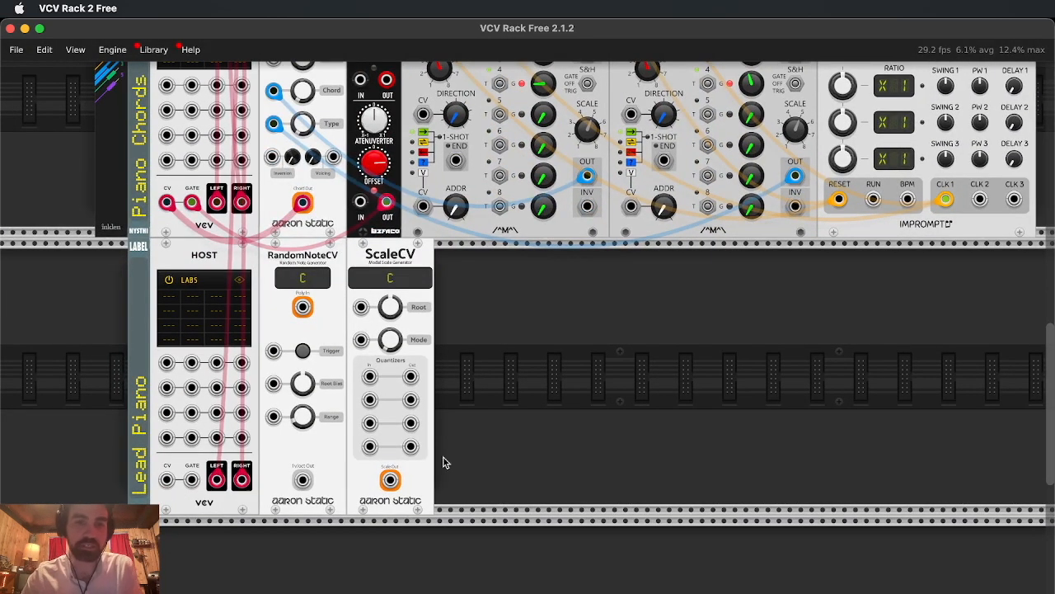
{"action": "mouse_move", "coordinate": [403, 506]}
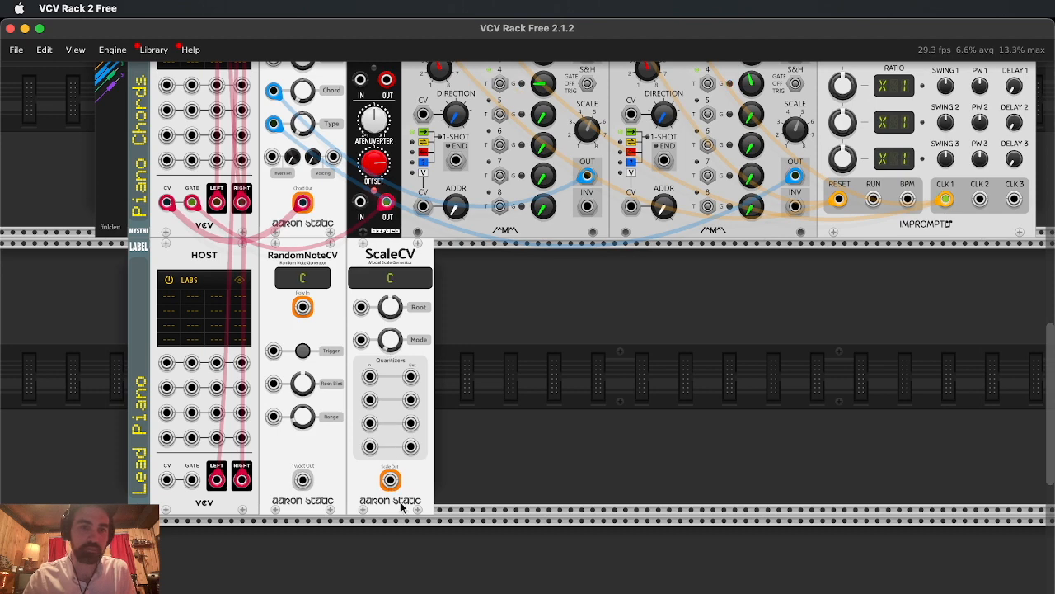
Step: Cable ScaleCV's output into the chord generator section
{"action": "left_click_drag", "start_coordinate": [389, 478], "coordinate": [389, 214]}
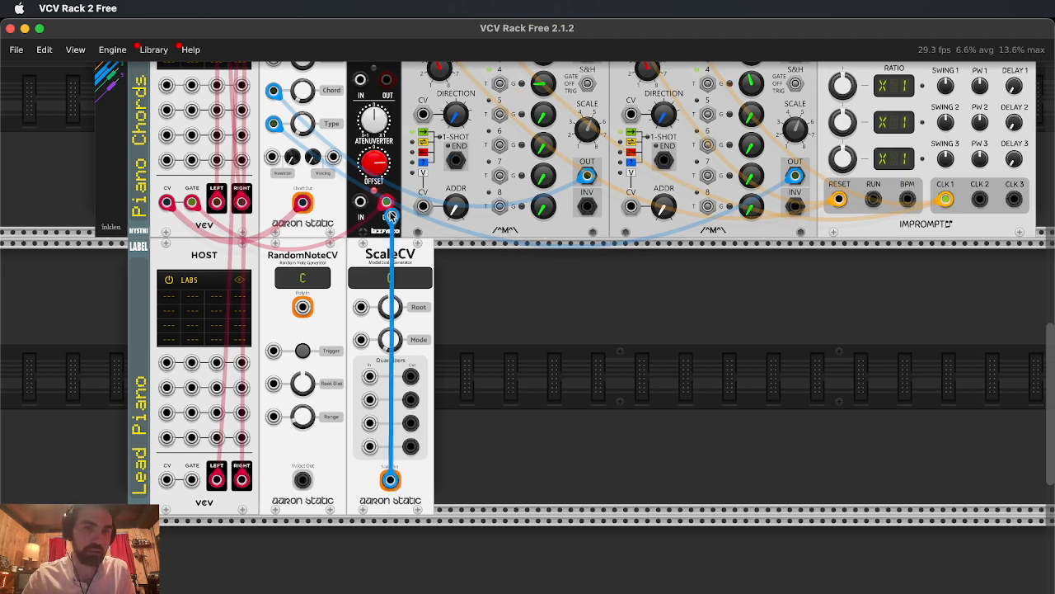
{"action": "left_click_drag", "start_coordinate": [389, 478], "coordinate": [303, 305]}
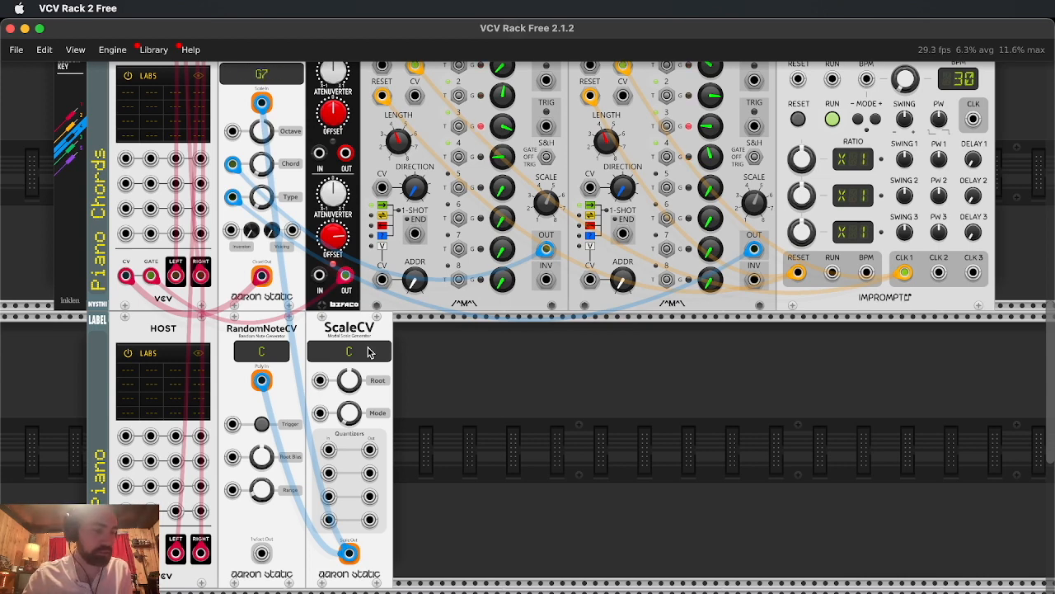
{"action": "scroll", "scroll_direction": "down", "scroll_amount": 3}
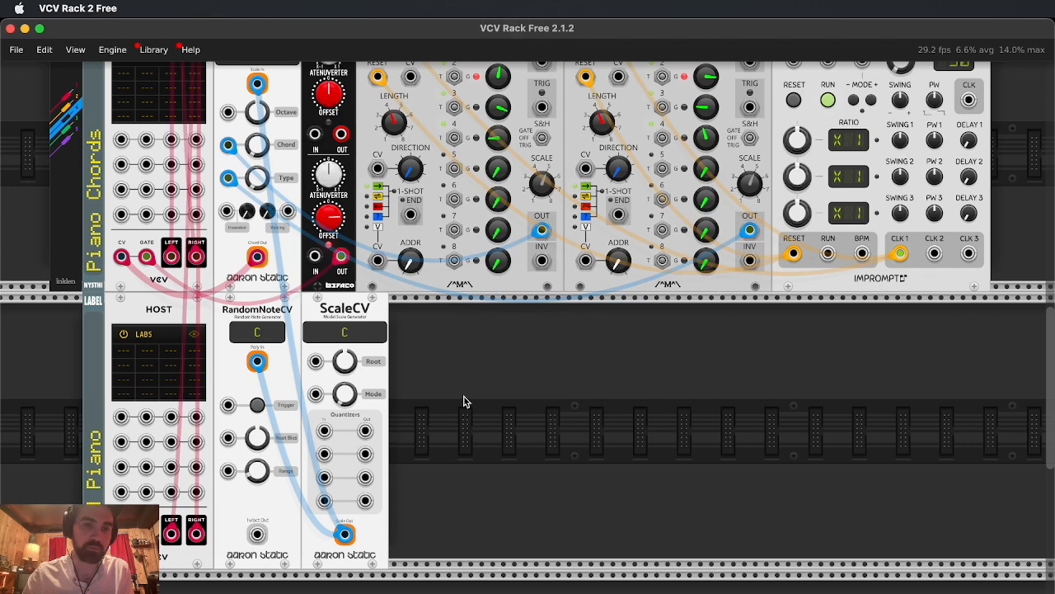
{"action": "mouse_move", "coordinate": [452, 485]}
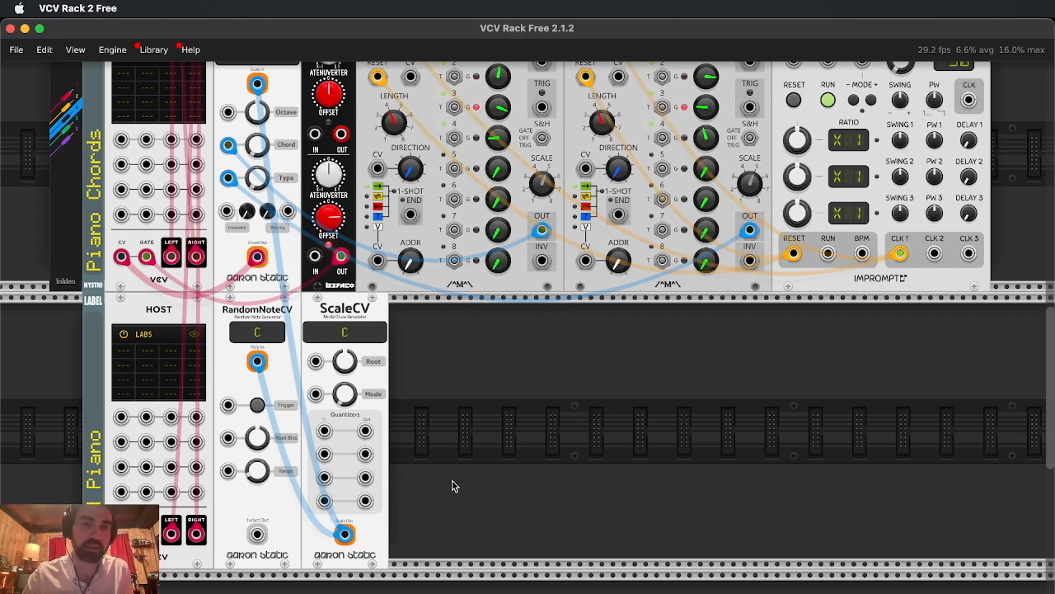
{"action": "mouse_move", "coordinate": [536, 429]}
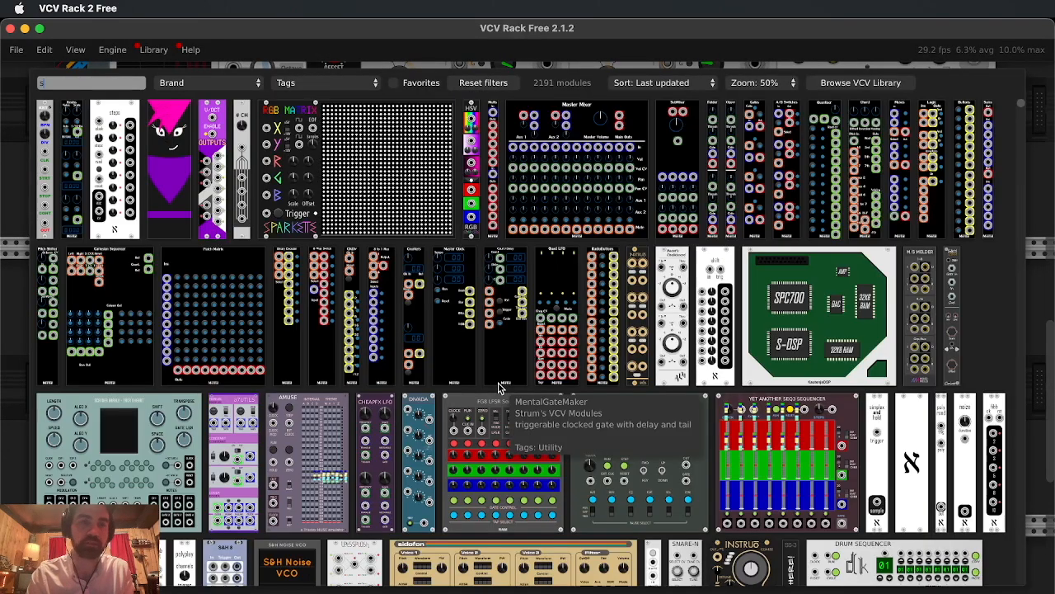
Step: Filter the module library by 'shap' and then 'sample' to find sample-and-hold modules
{"action": "type", "text": "shap"}
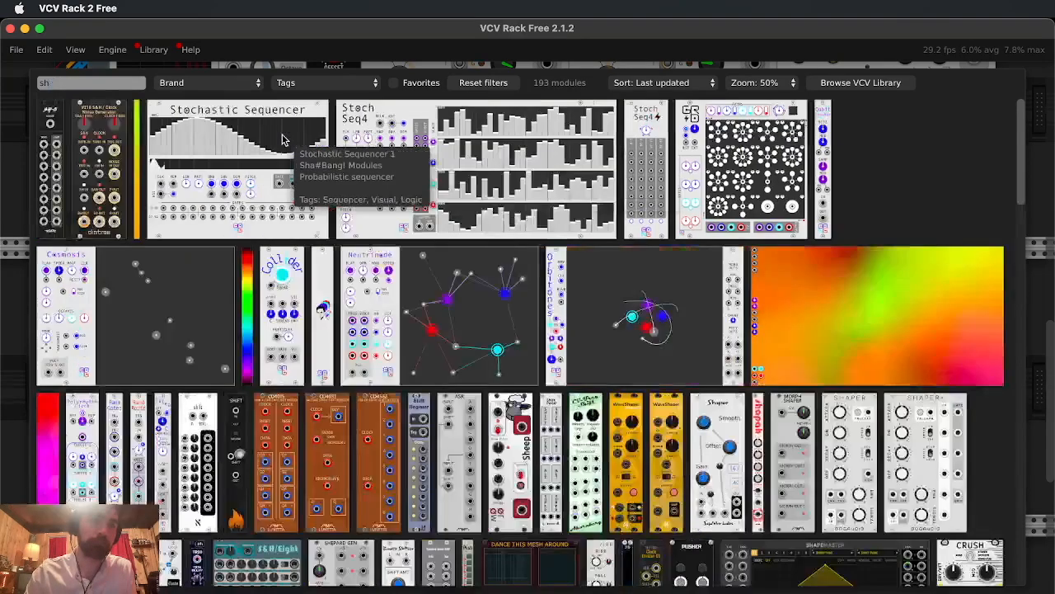
{"action": "type", "text": "sample"}
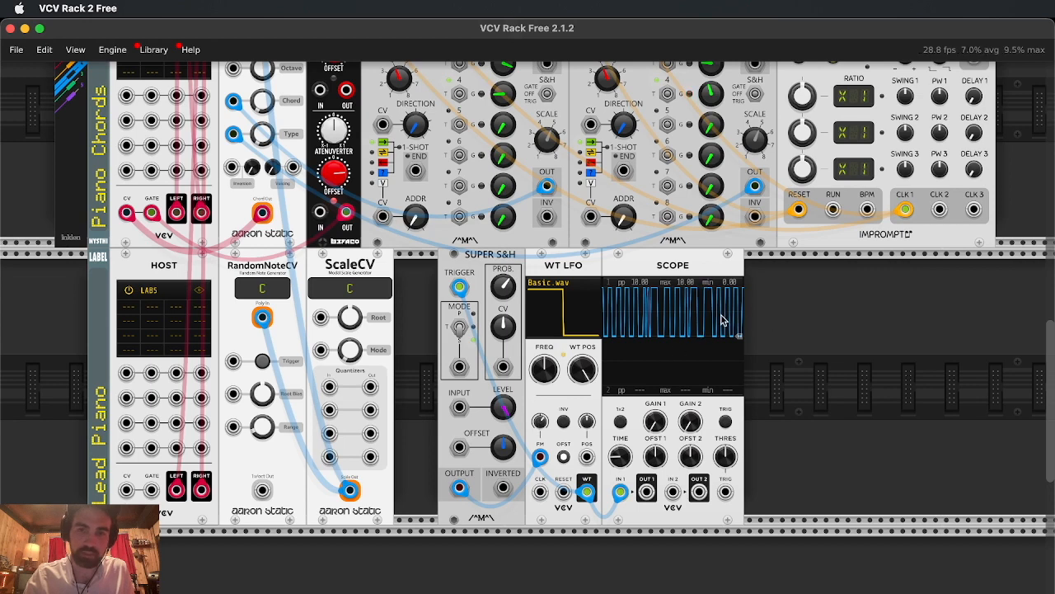
{"action": "mouse_move", "coordinate": [630, 391]}
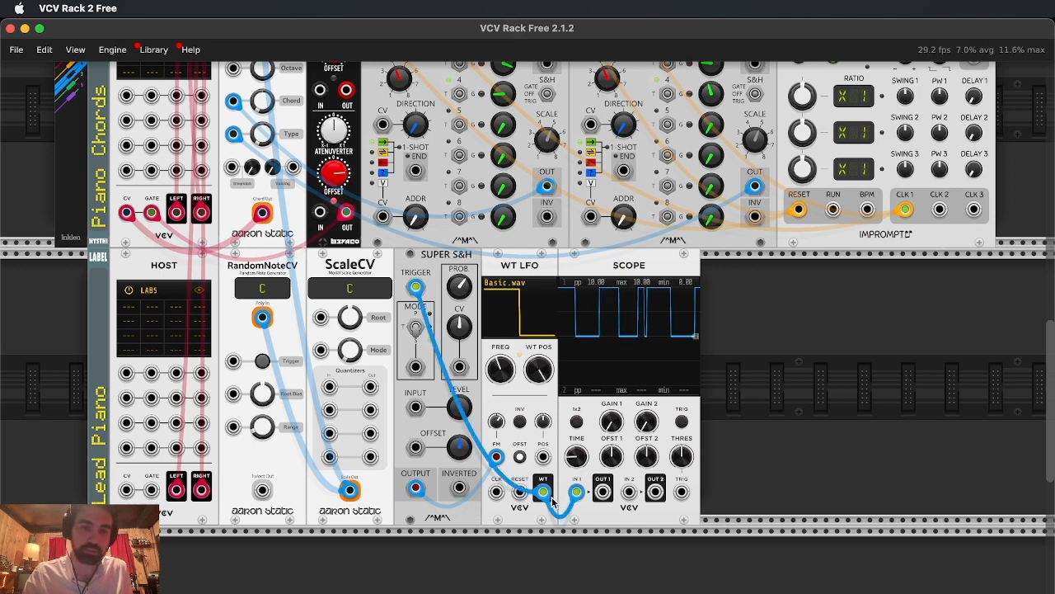
Step: Cable the WT LFO output into the Super S&H TRIGGER input and check the Clocked BPM
{"action": "left_click_drag", "start_coordinate": [544, 491], "coordinate": [338, 568]}
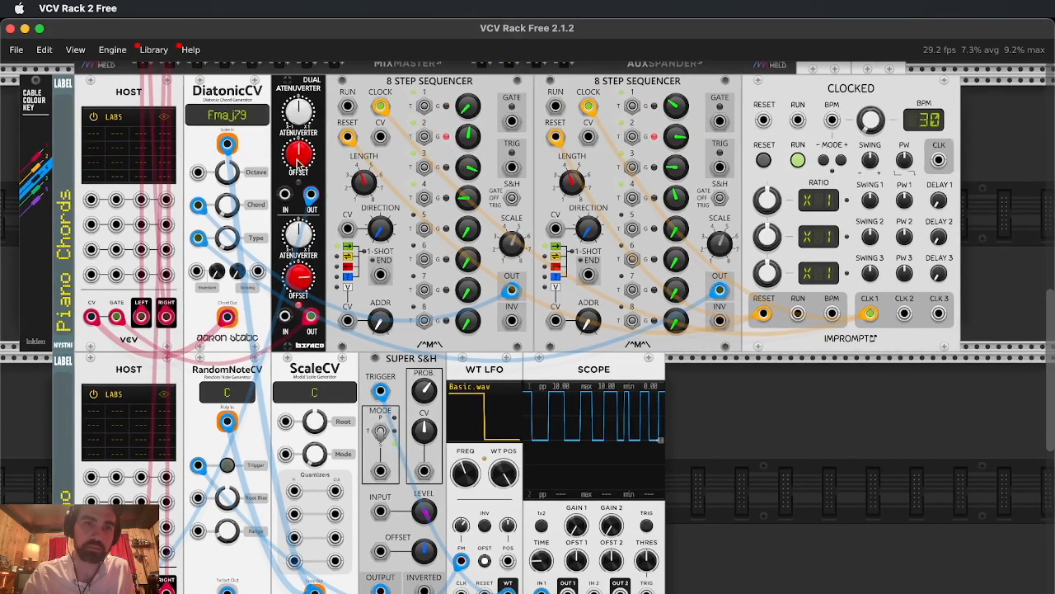
{"action": "left_click", "coordinate": [297, 157]}
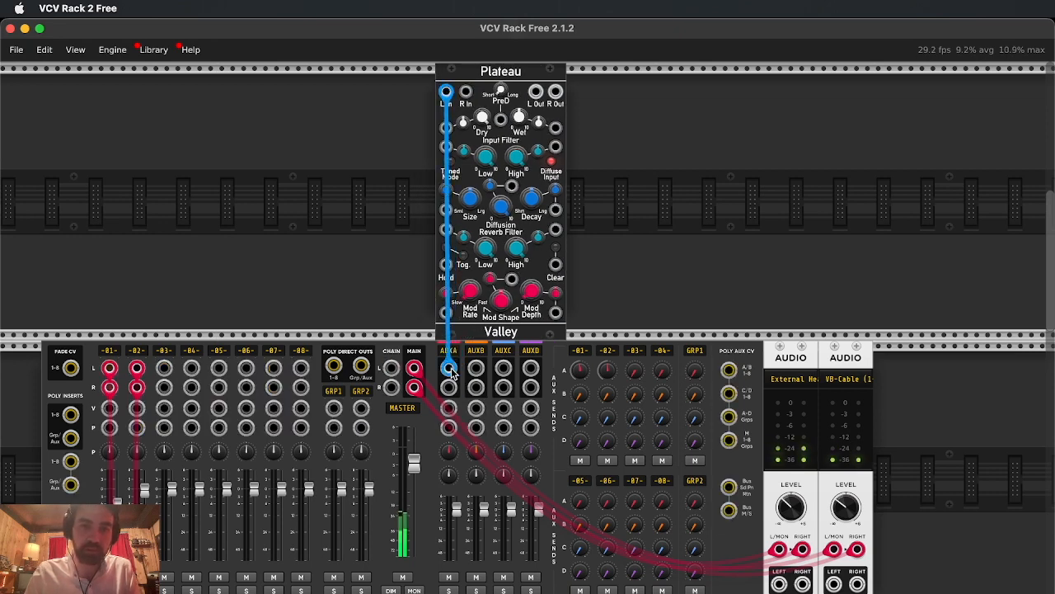
Step: Scroll through the rack while routing MixMaster AUX A through the Plateau reverb and back
{"action": "scroll", "scroll_direction": "down", "scroll_amount": 3}
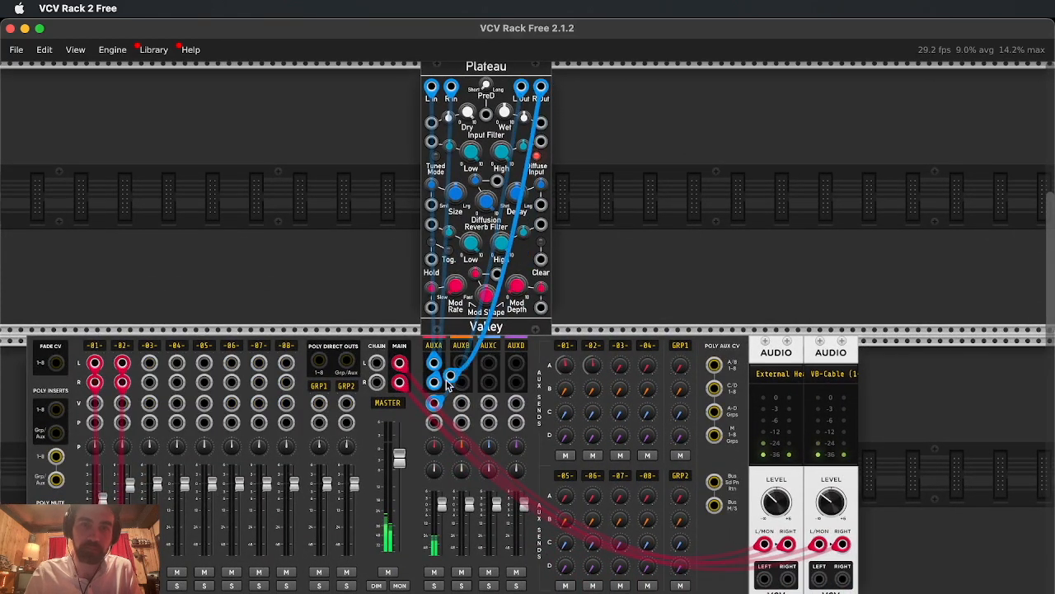
{"action": "scroll", "scroll_direction": "down", "scroll_amount": 3}
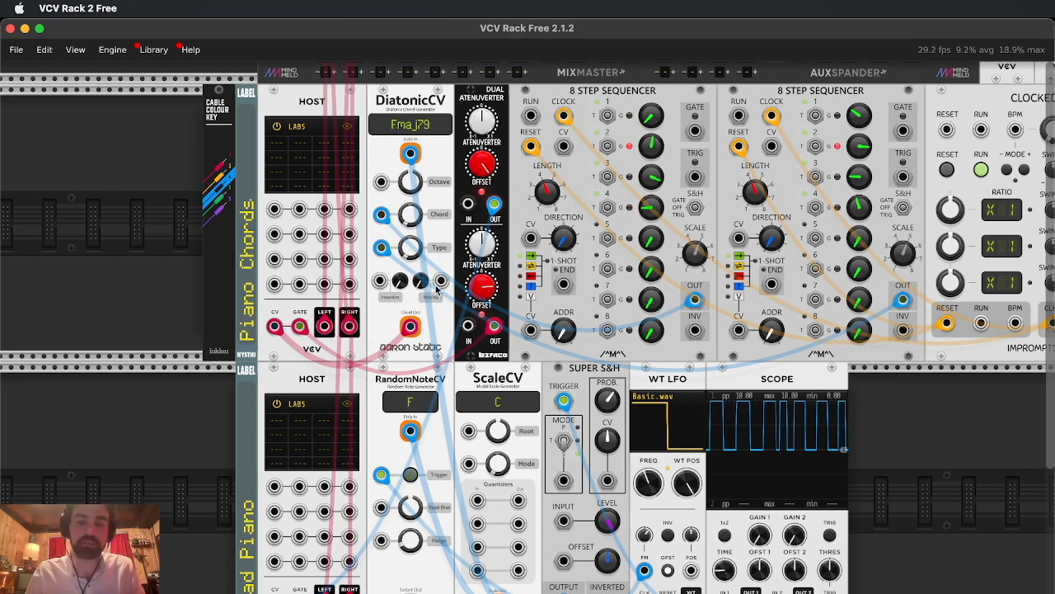
Step: Bring up the module library from empty rack space beside the Piano Chords row
{"action": "left_click", "coordinate": [408, 124]}
{"action": "type", "text": "plate"}
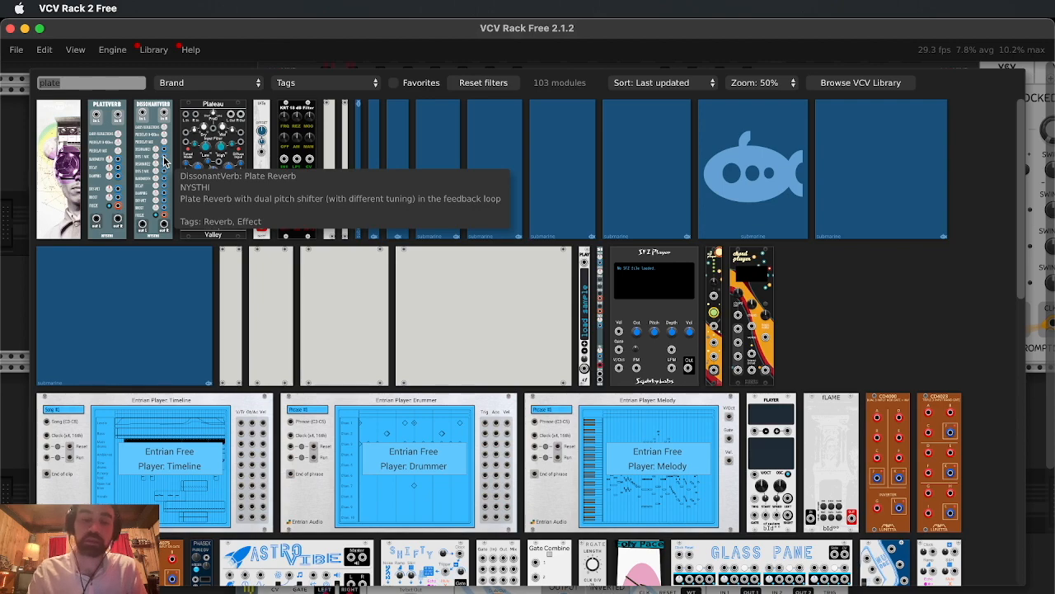
Step: Search the library for 'lfo' and place the Bogaudio LFO left of Piano Chords
{"action": "left_click", "coordinate": [91, 82]}
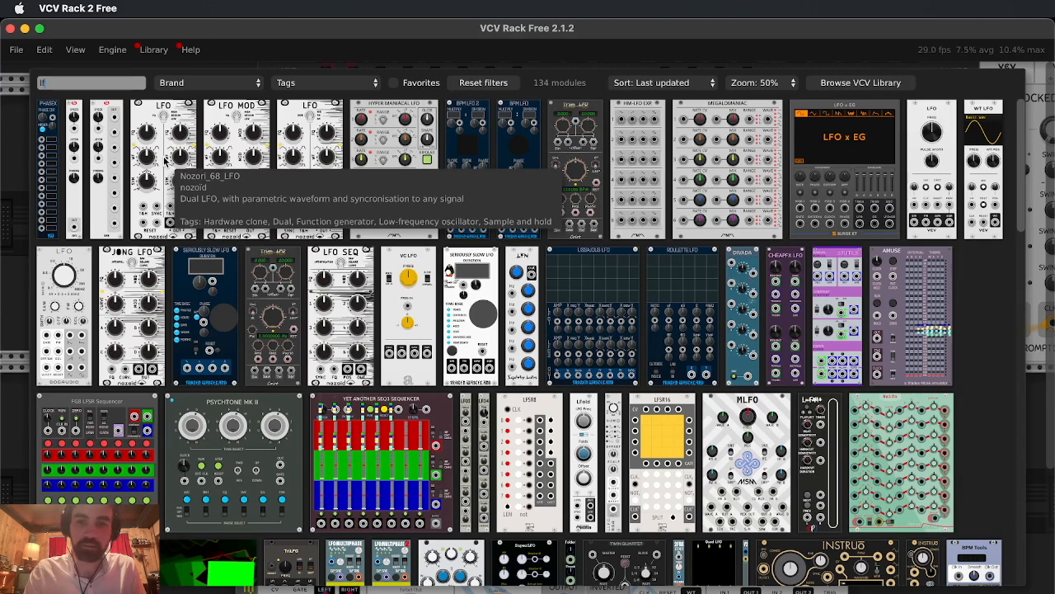
{"action": "type", "text": "lfo"}
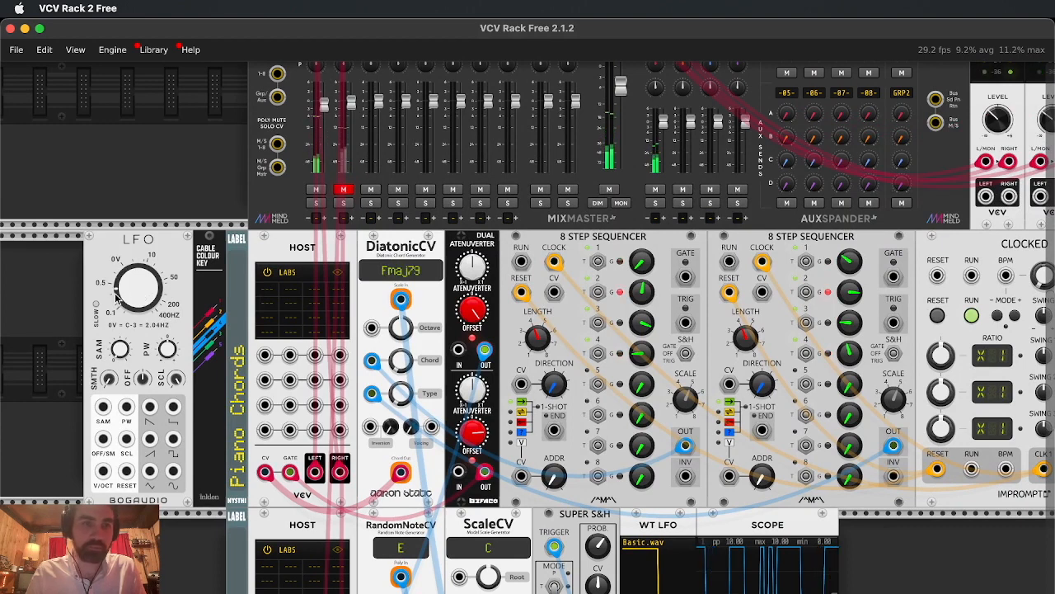
Step: Scroll the rack while cabling an LFO output into a DiatonicCV CV input
{"action": "scroll", "scroll_direction": "down", "scroll_amount": 3}
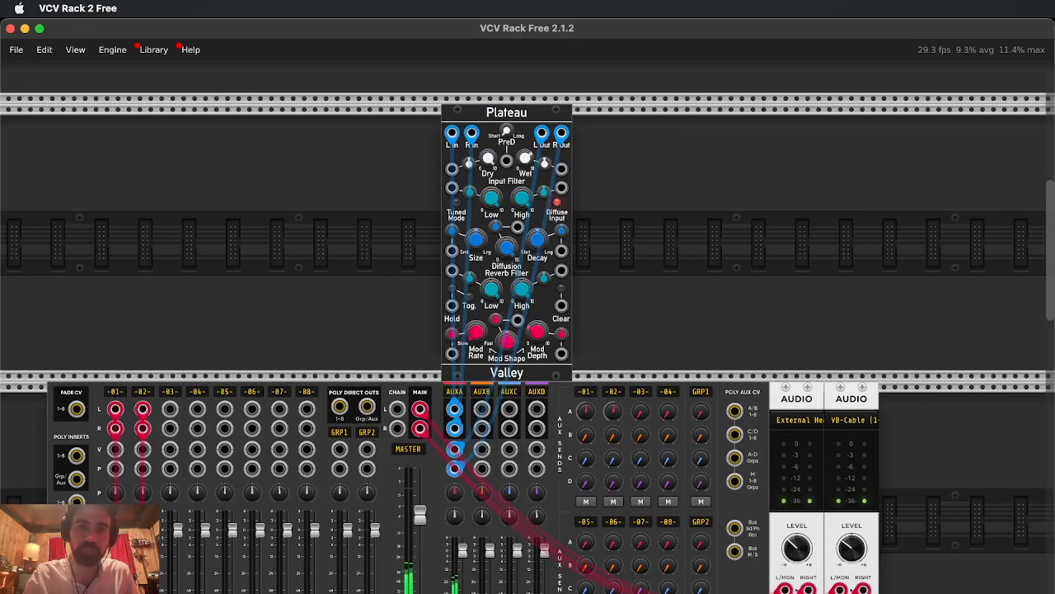
{"action": "scroll", "scroll_direction": "down", "scroll_amount": 3}
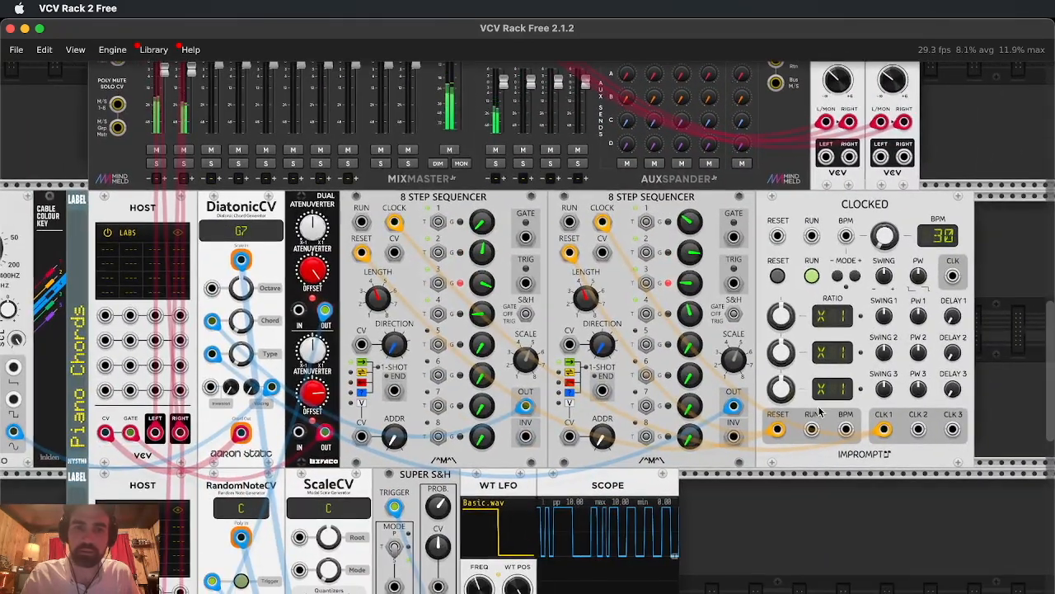
{"action": "scroll", "scroll_direction": "down", "scroll_amount": 3}
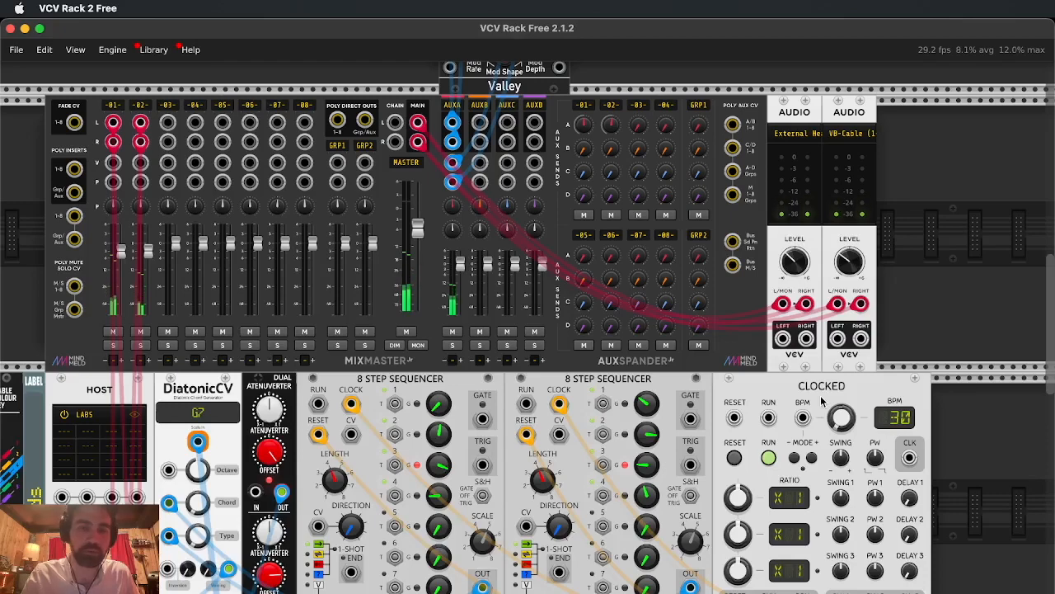
{"action": "scroll", "scroll_direction": "down", "scroll_amount": 3}
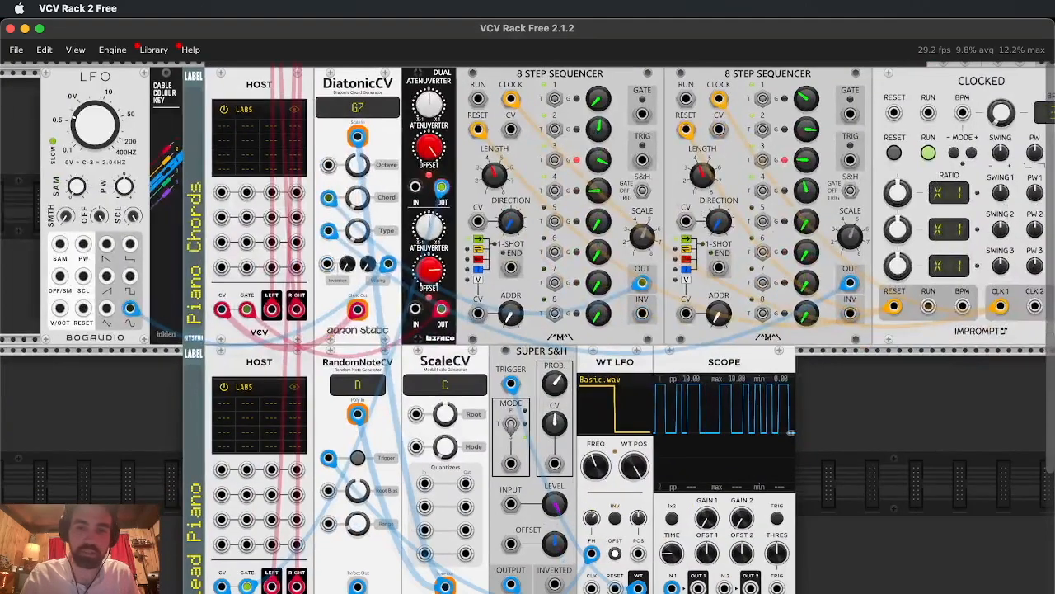
{"action": "scroll", "scroll_direction": "down", "scroll_amount": 3}
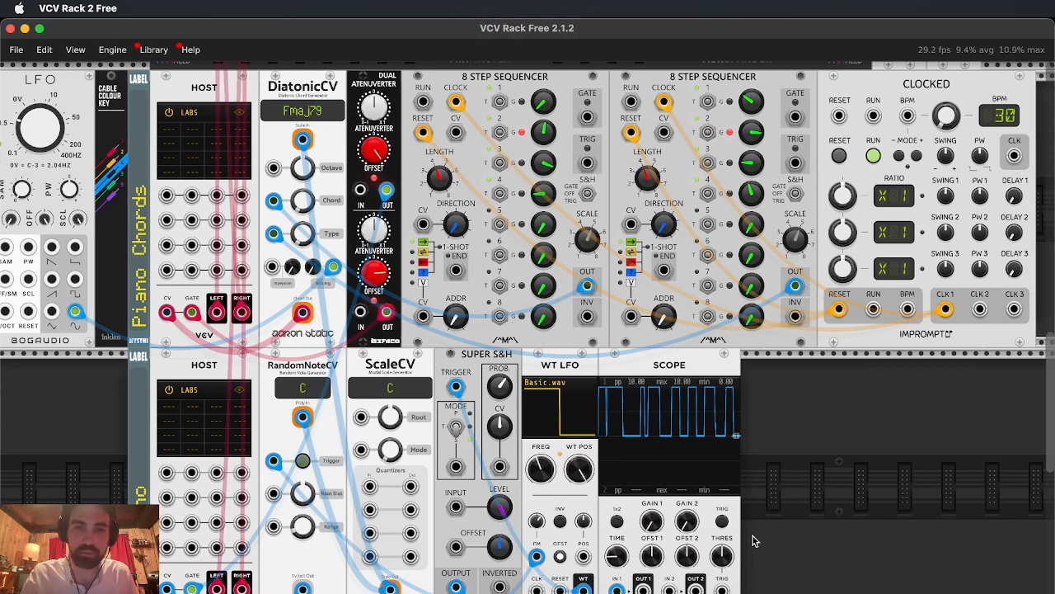
{"action": "scroll", "scroll_direction": "down", "scroll_amount": 3}
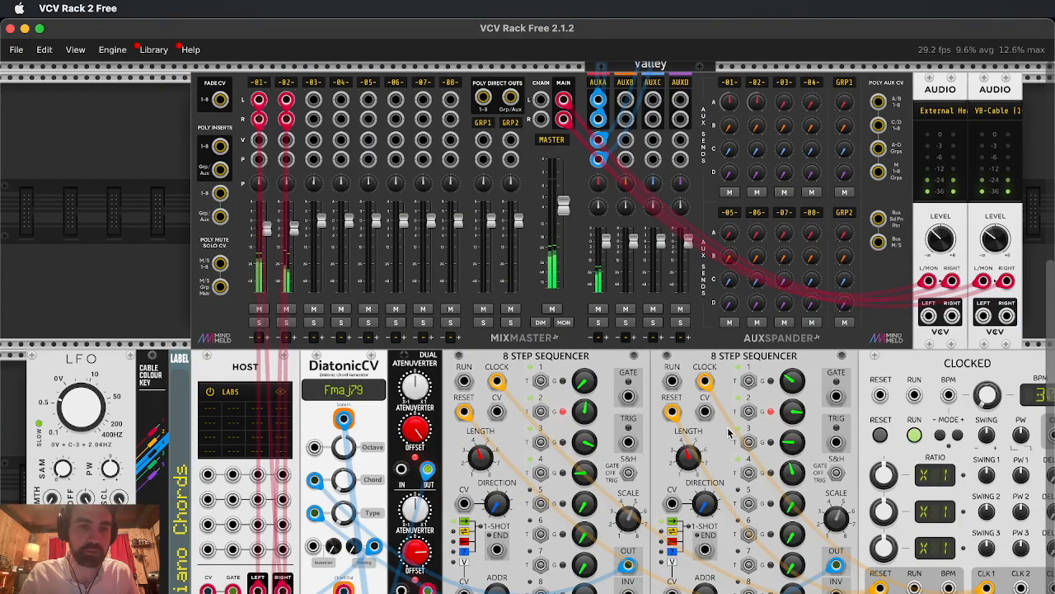
{"action": "scroll", "scroll_direction": "down", "scroll_amount": 3}
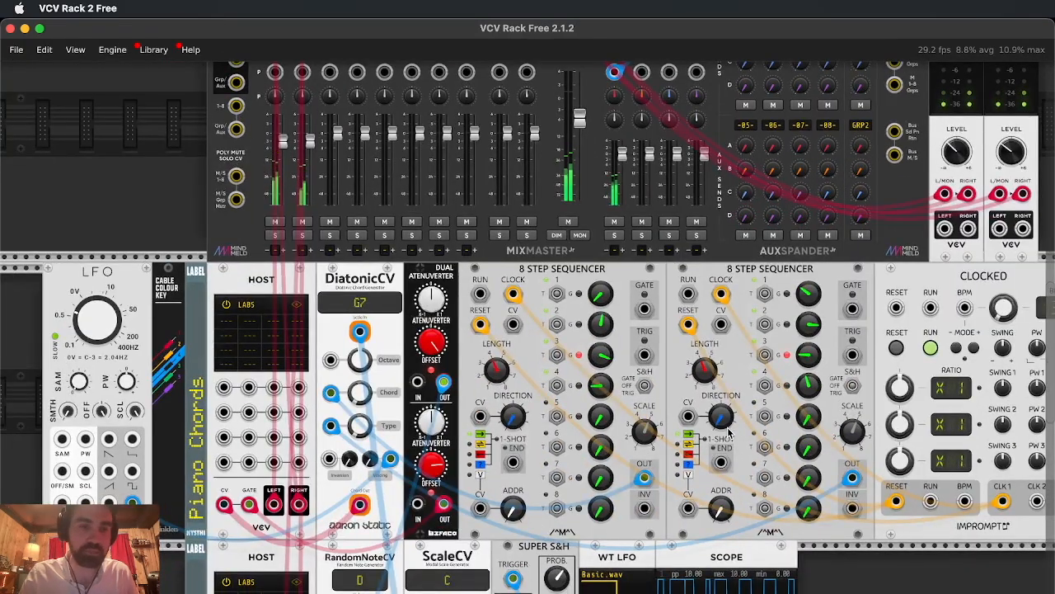